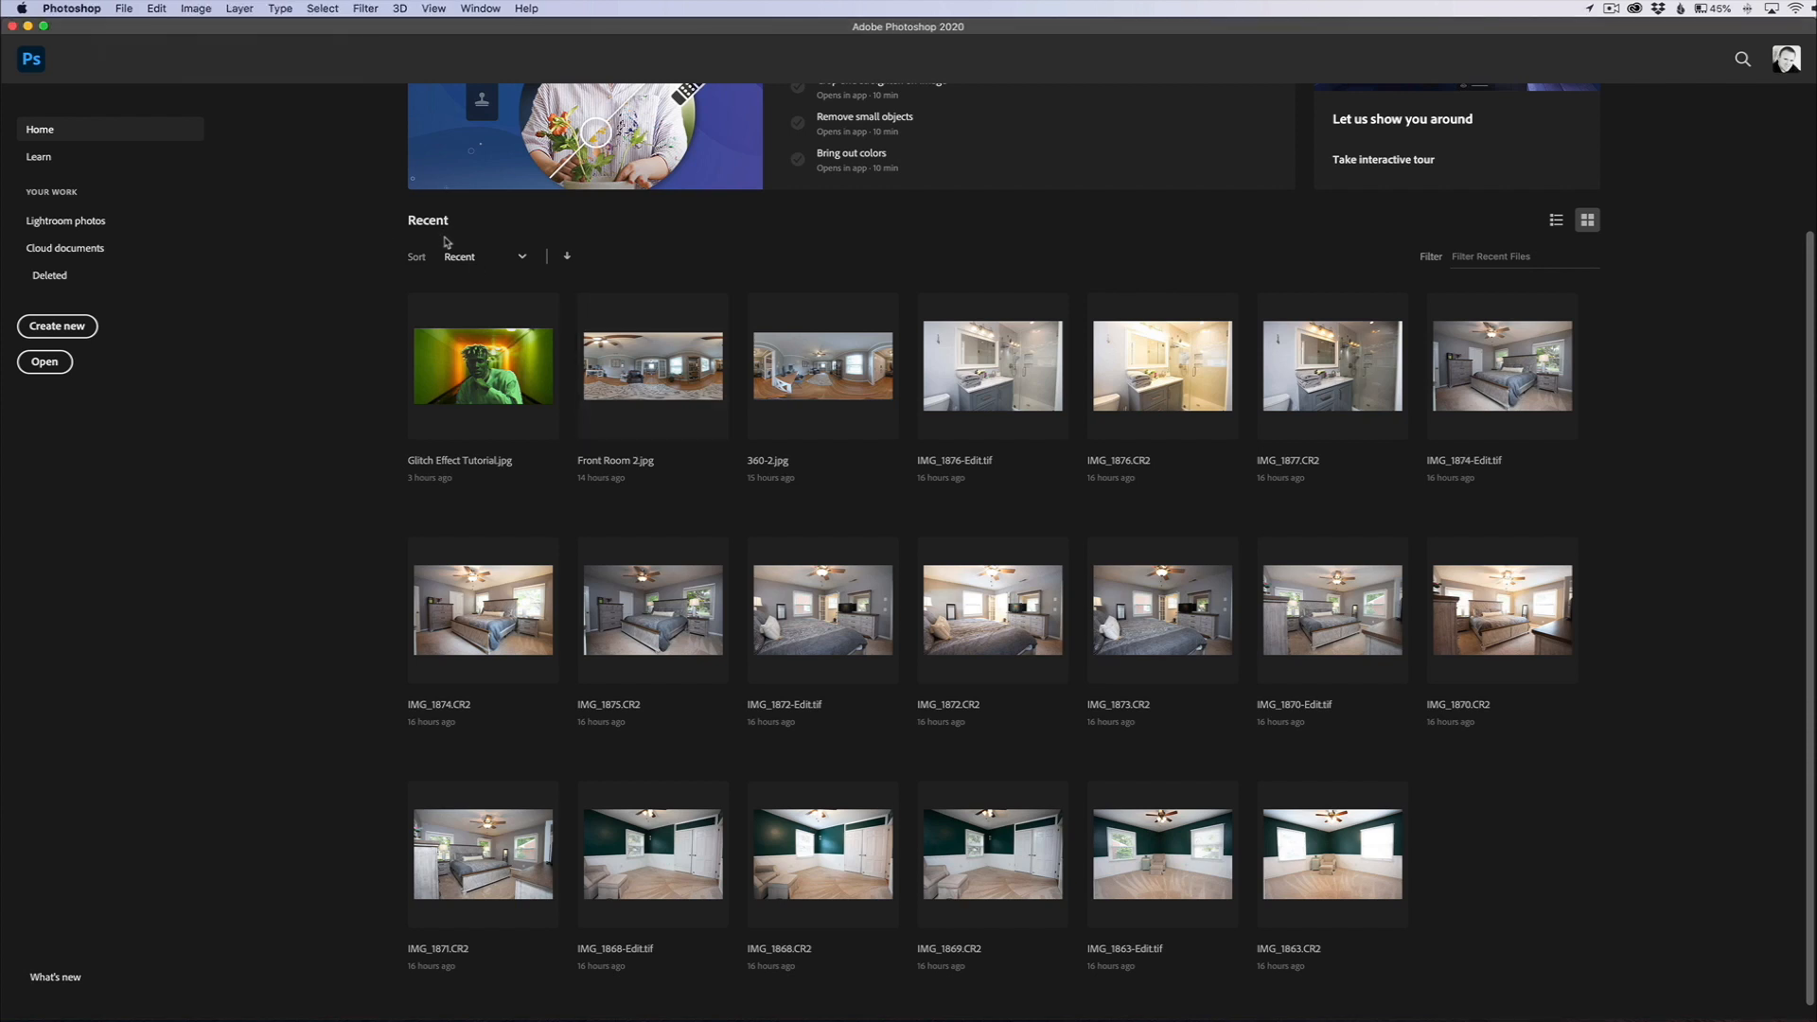
pyautogui.moveTo(170, 53)
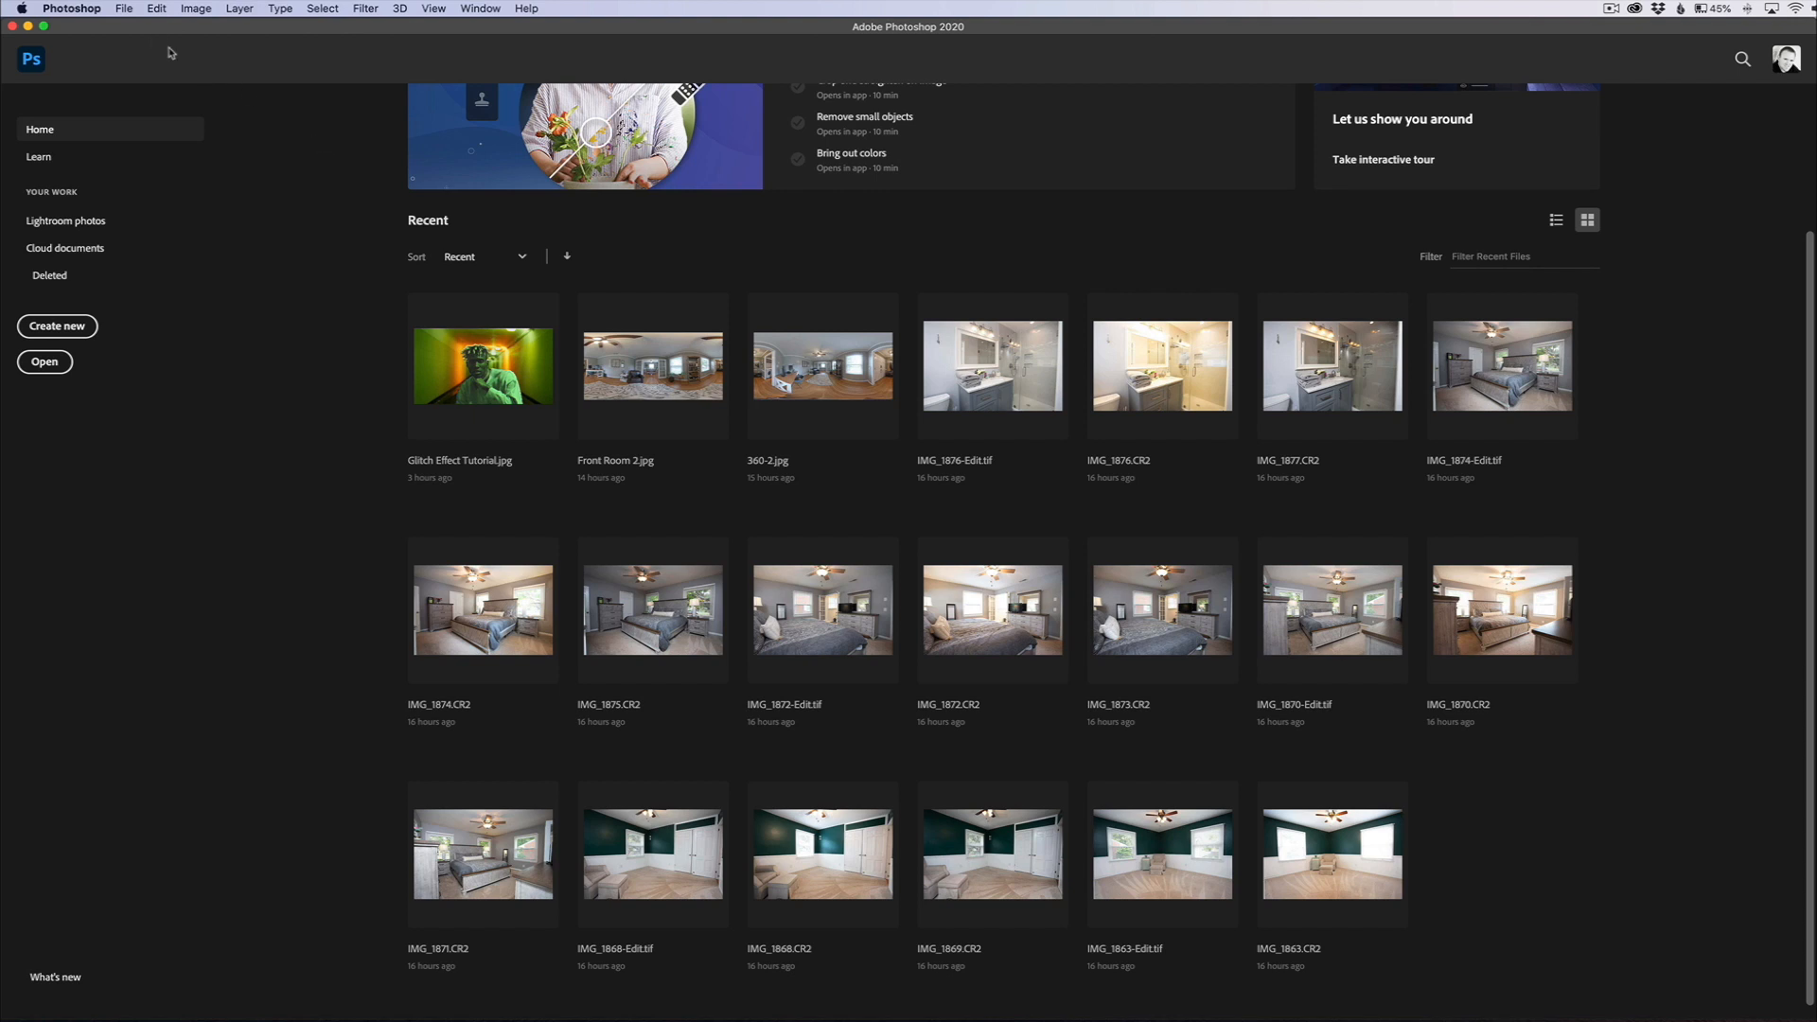
# - Open the Pexels waterfall .mp4 video from the Desktop for import as layers
pyautogui.click(123, 10)
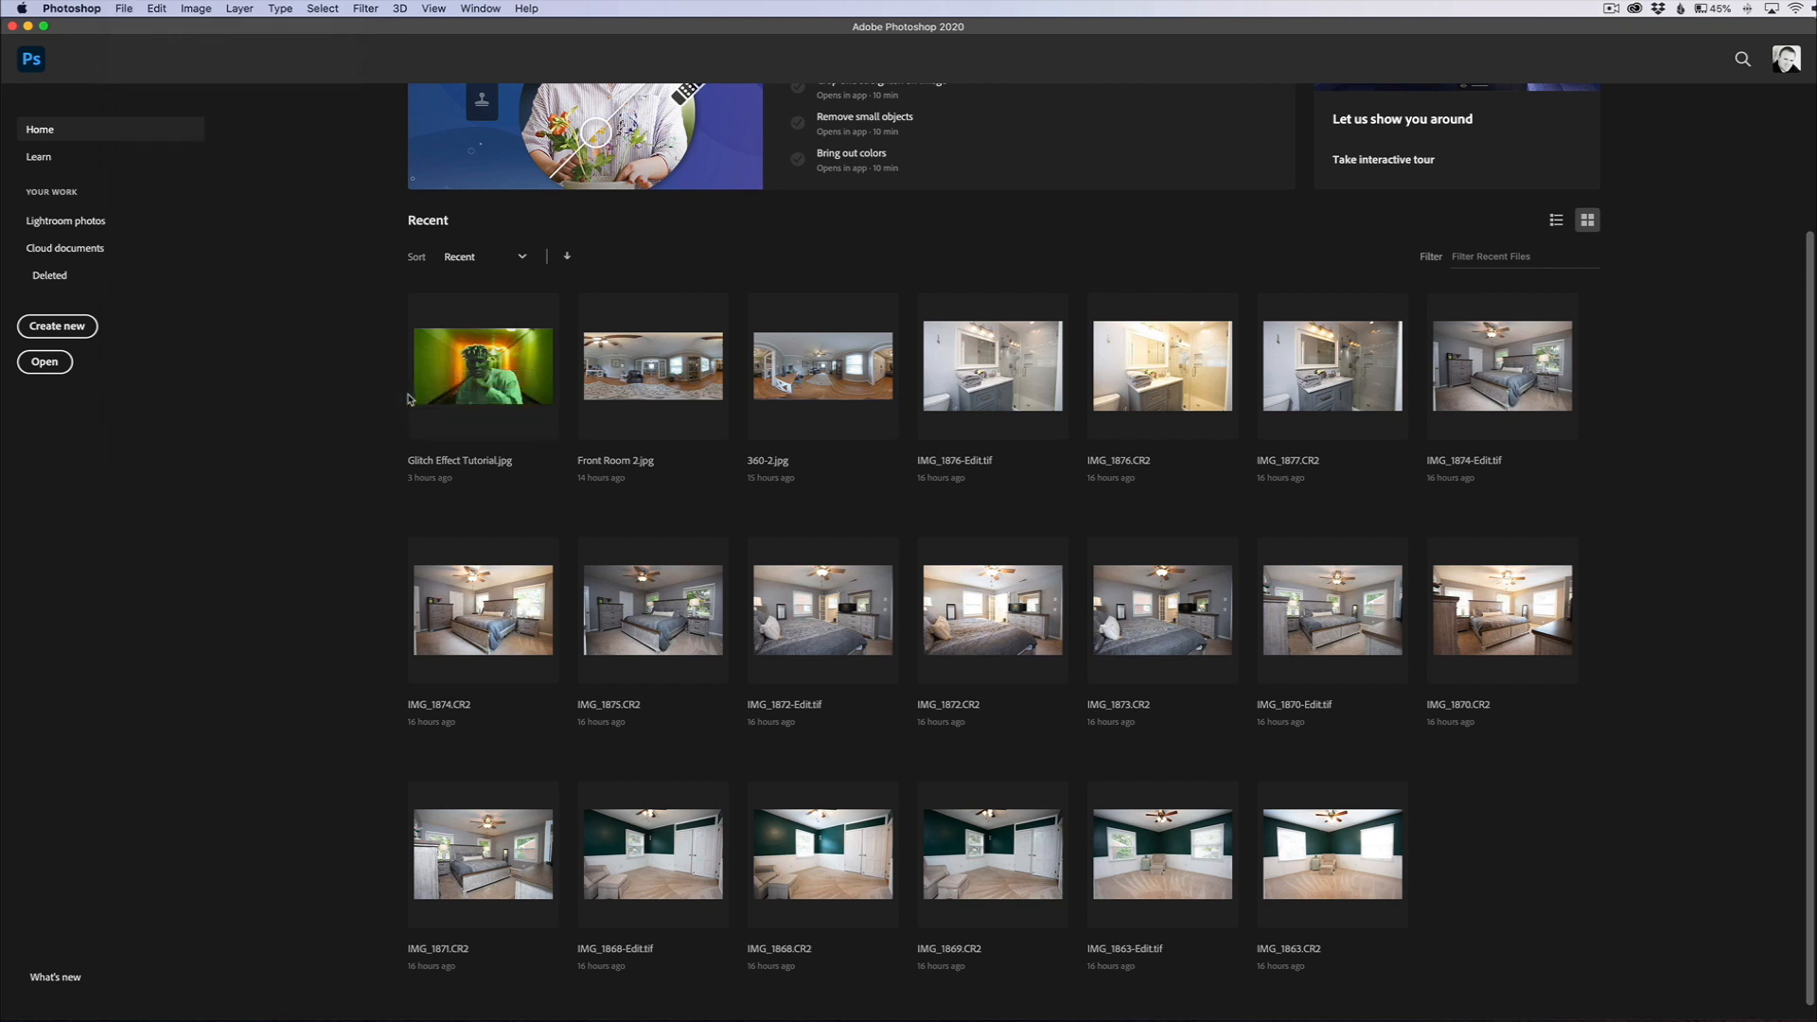
pyautogui.click(43, 362)
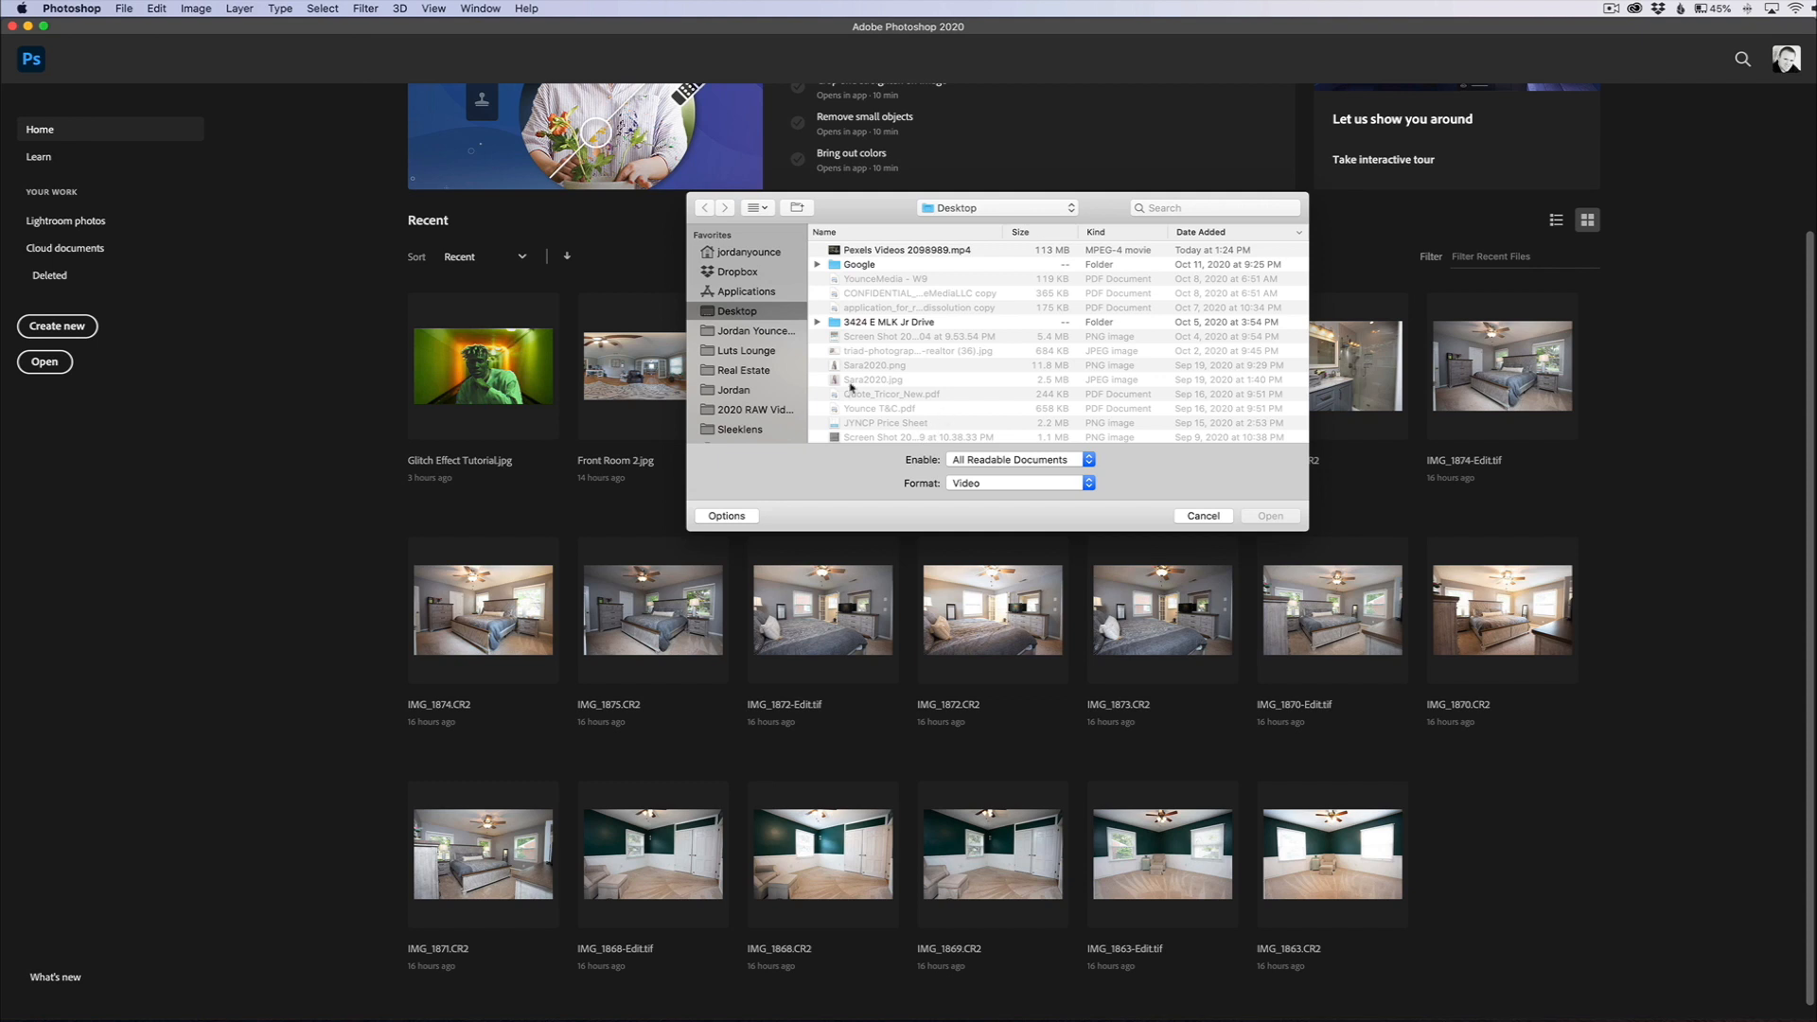
pyautogui.moveTo(937, 259)
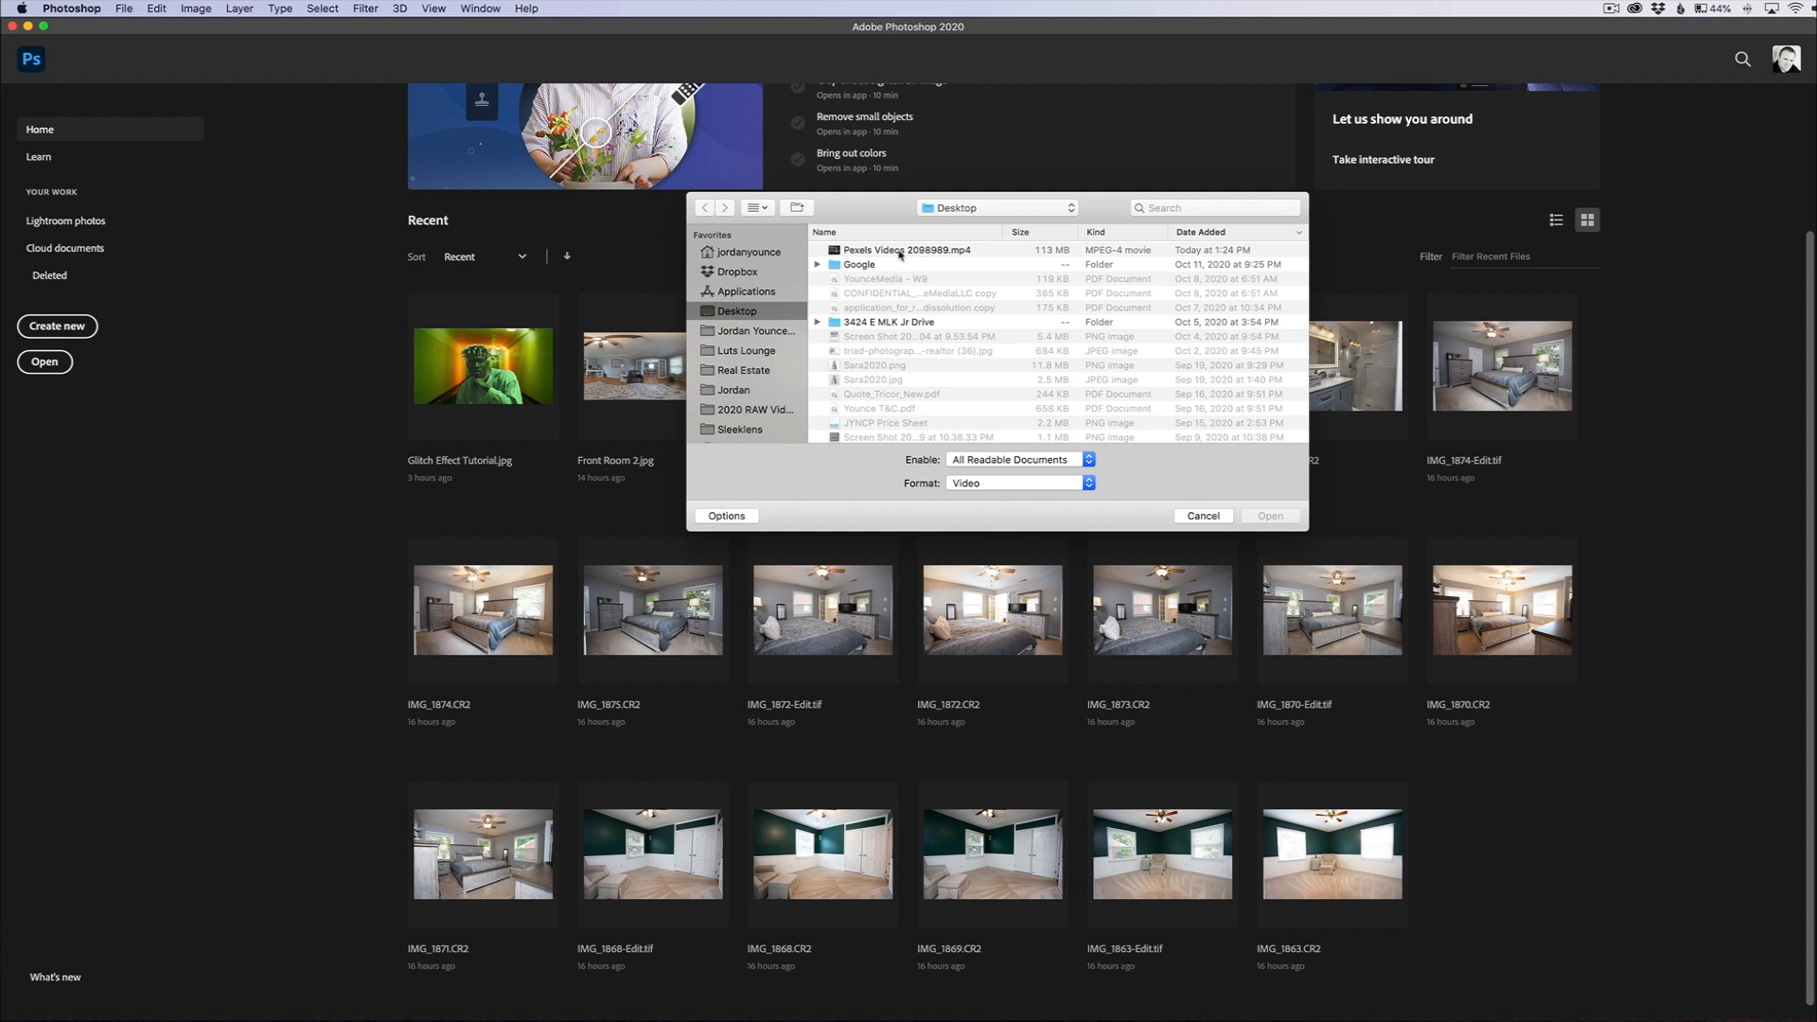
pyautogui.click(907, 250)
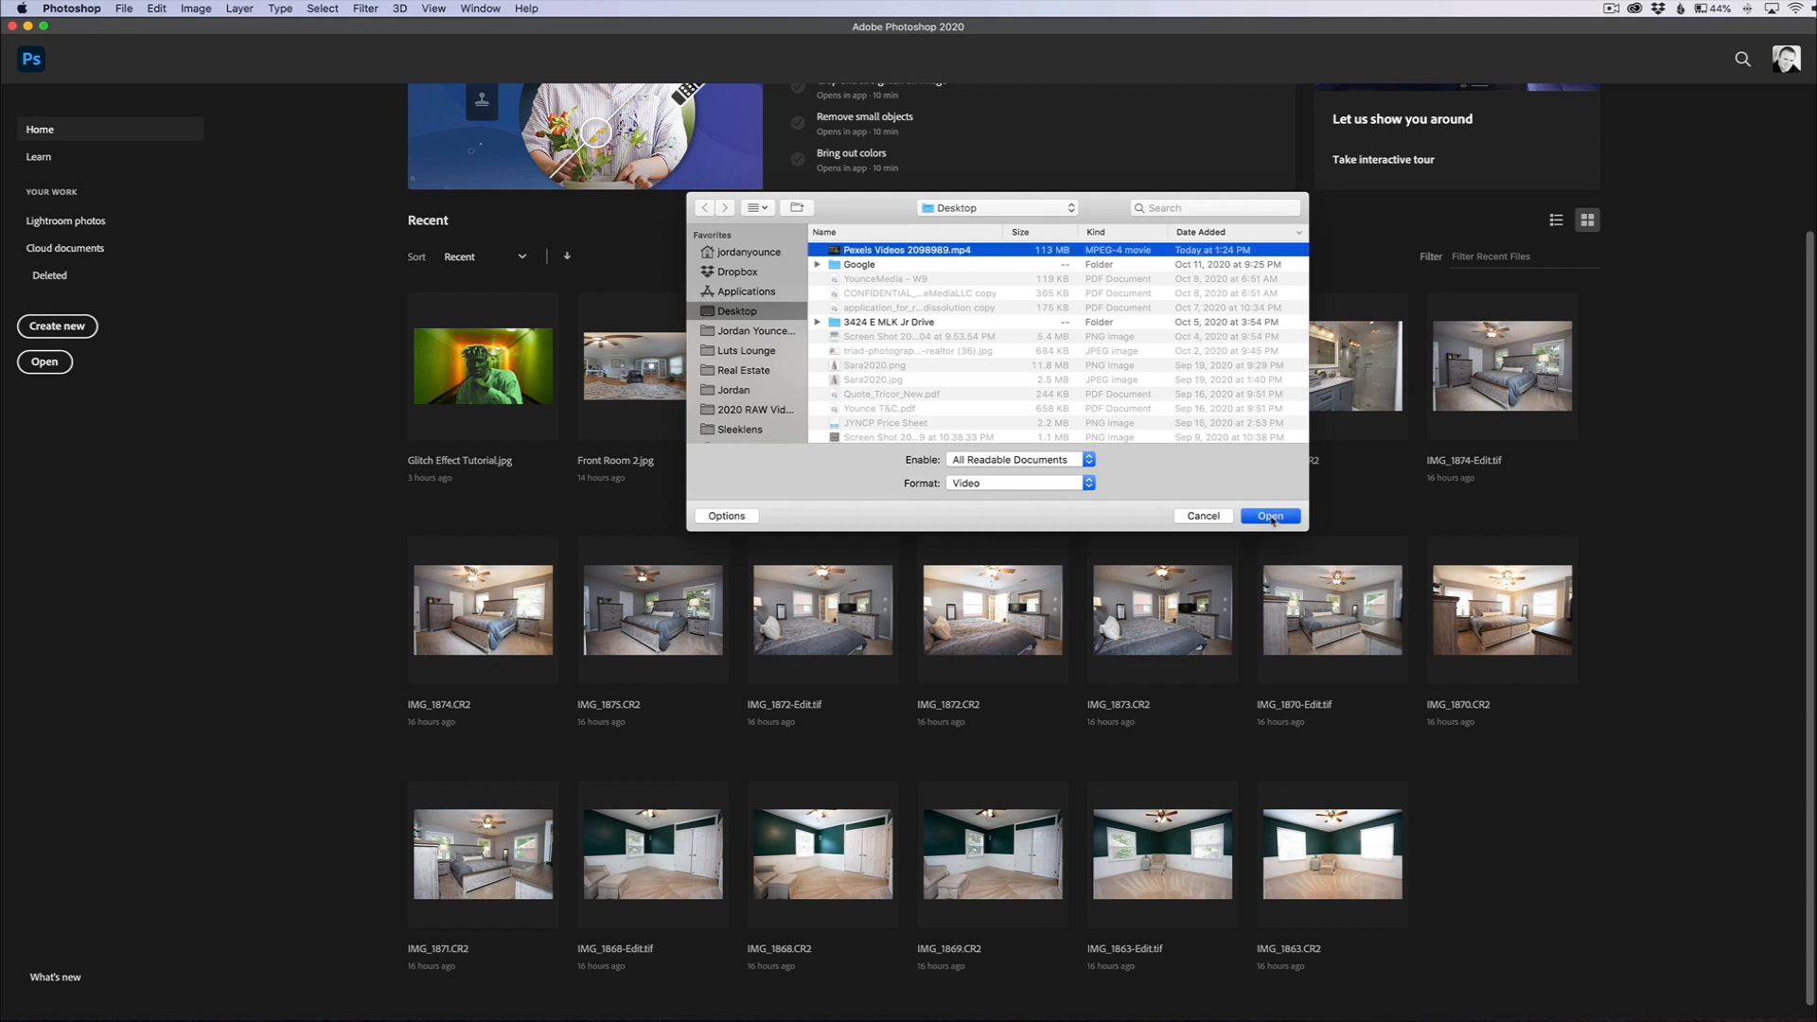
pyautogui.click(1268, 515)
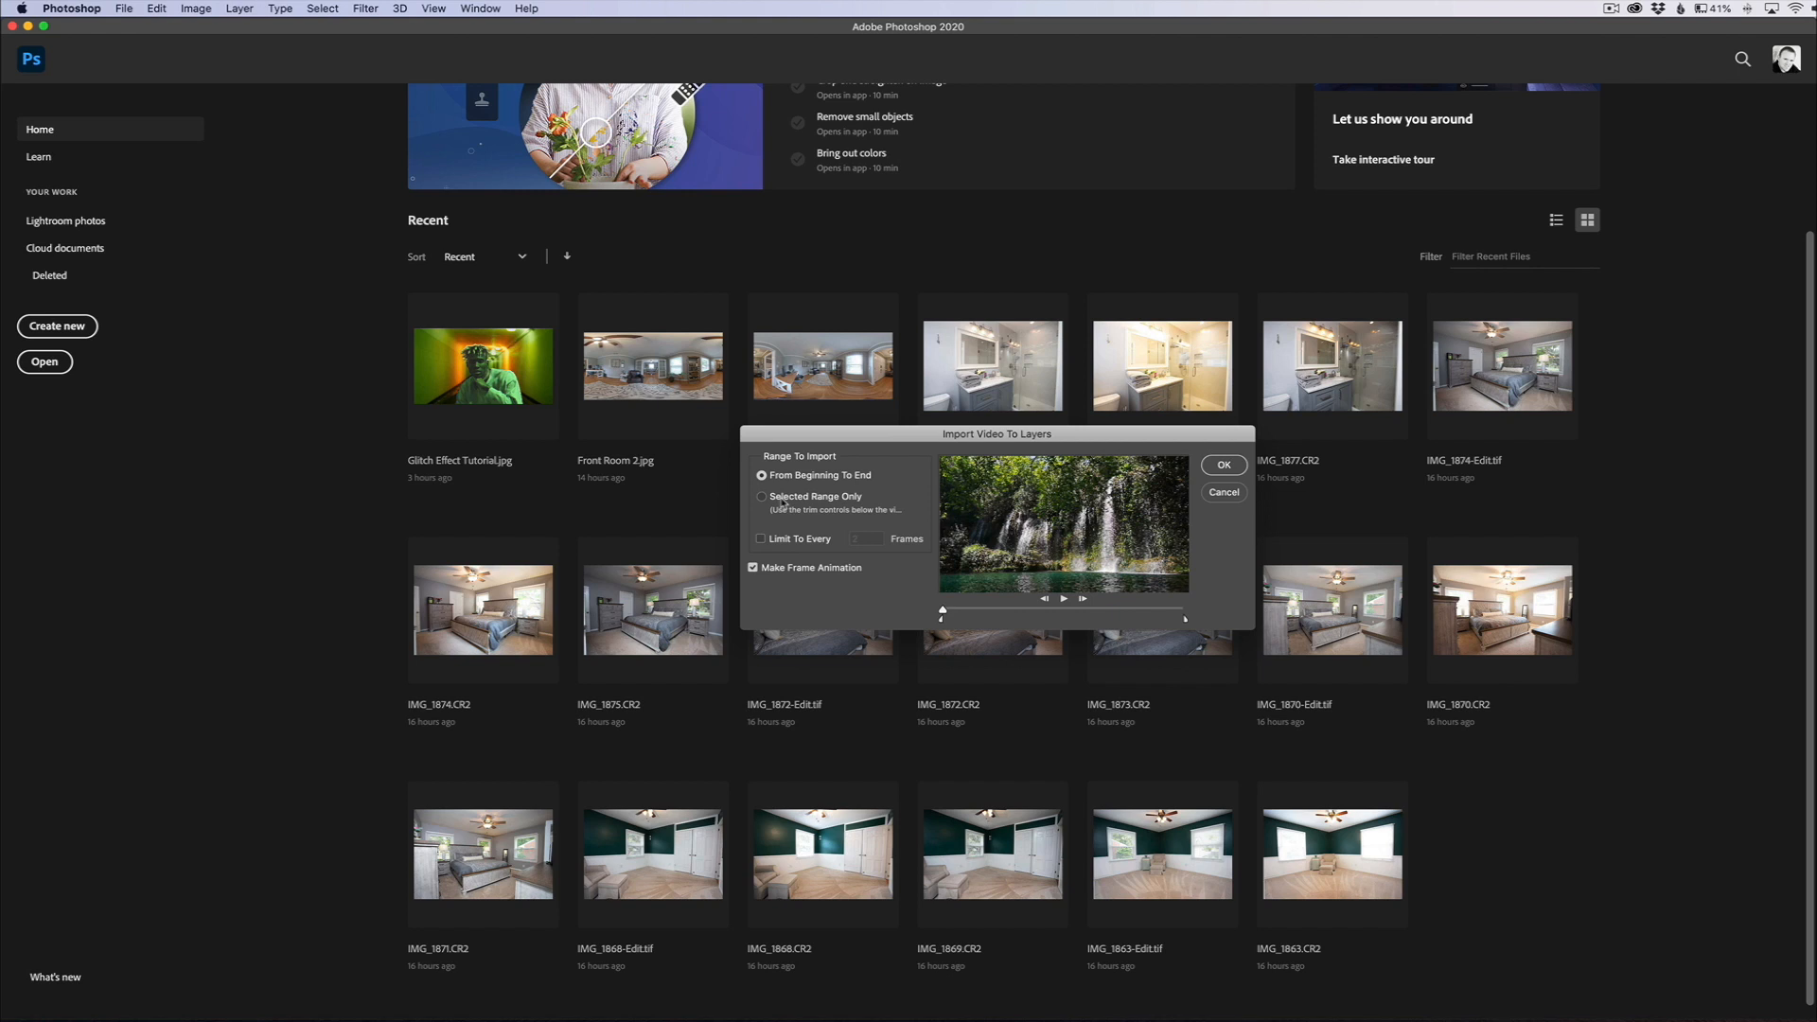
pyautogui.moveTo(809, 507)
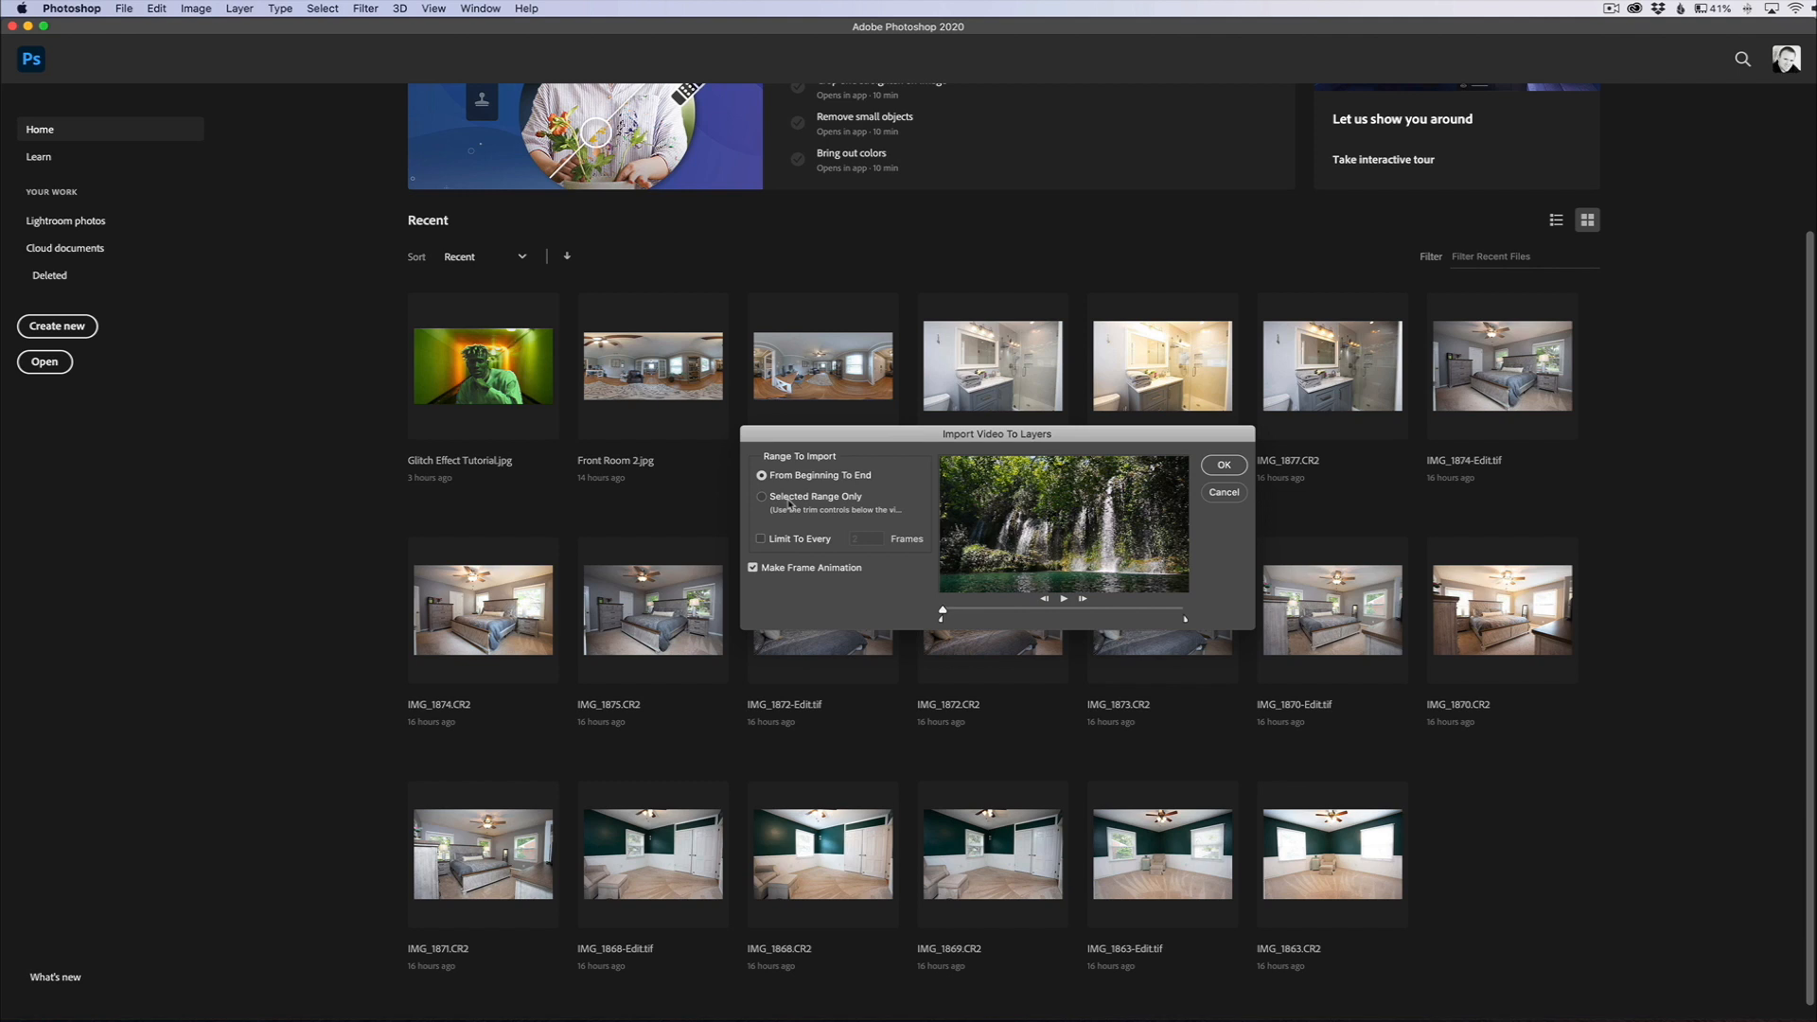
# - Import only a Selected Range of the clip as frame layers in a new document
pyautogui.click(761, 496)
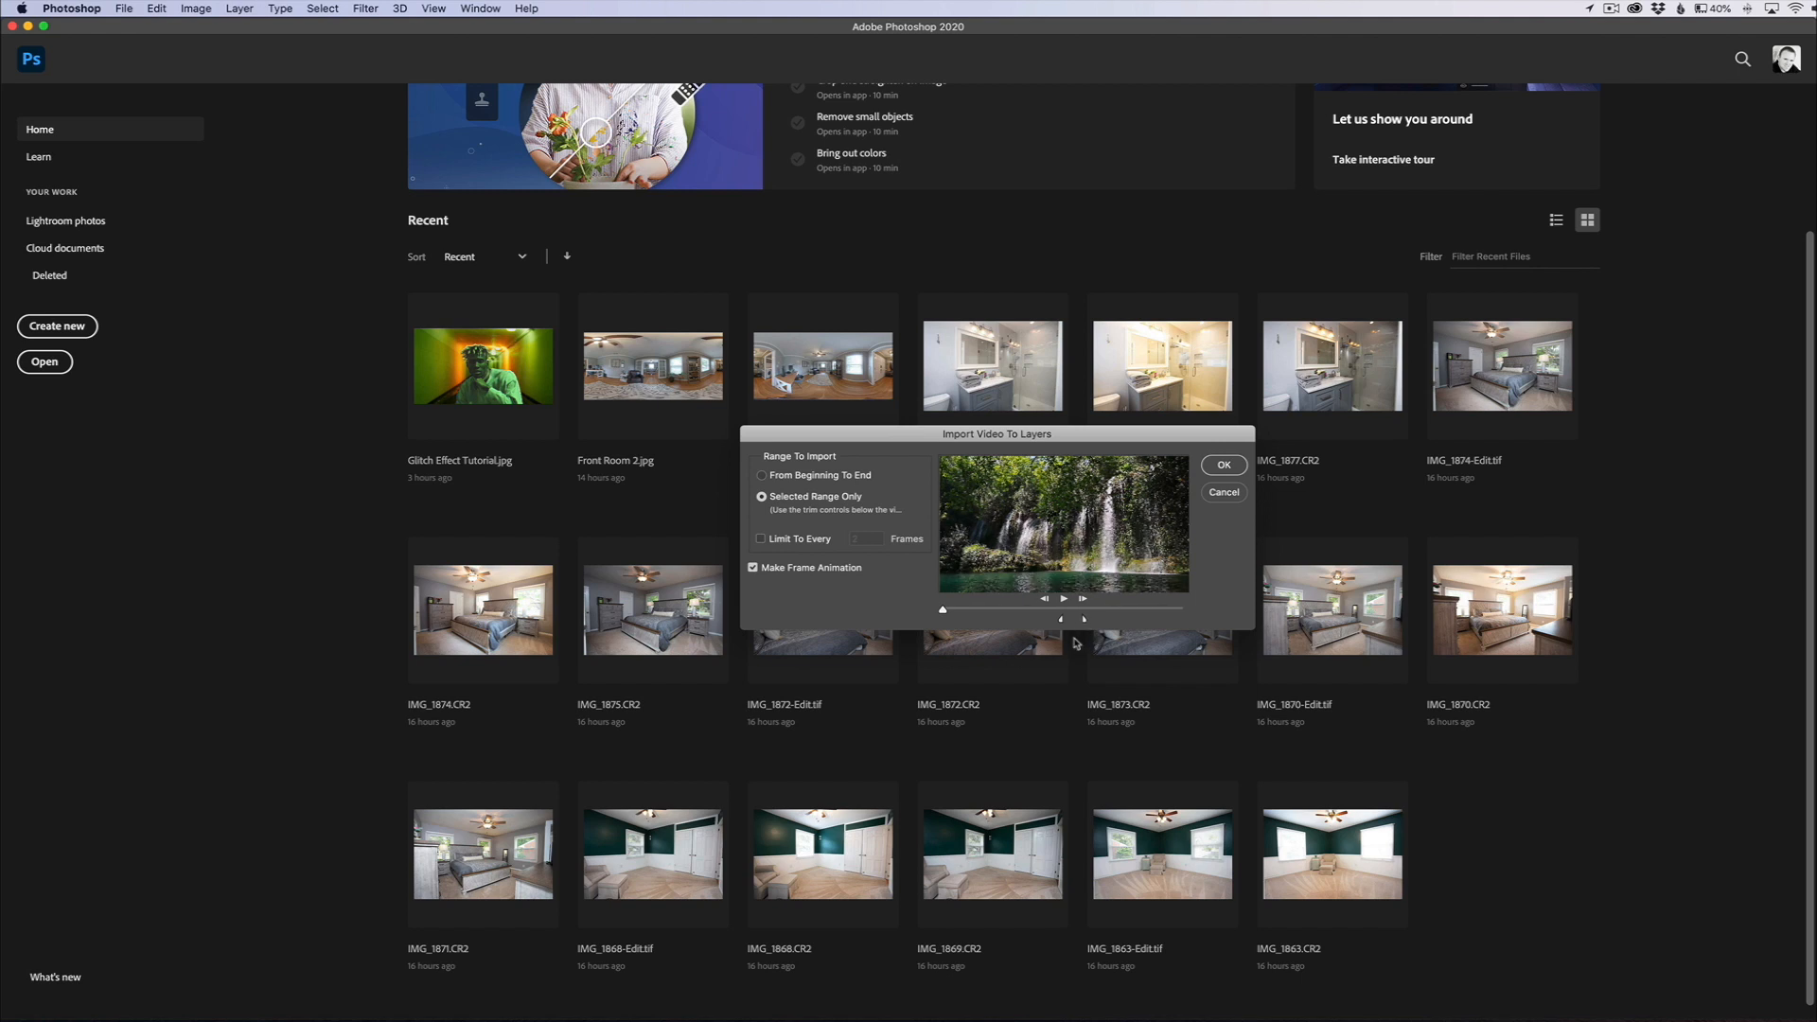
pyautogui.moveTo(1072, 642)
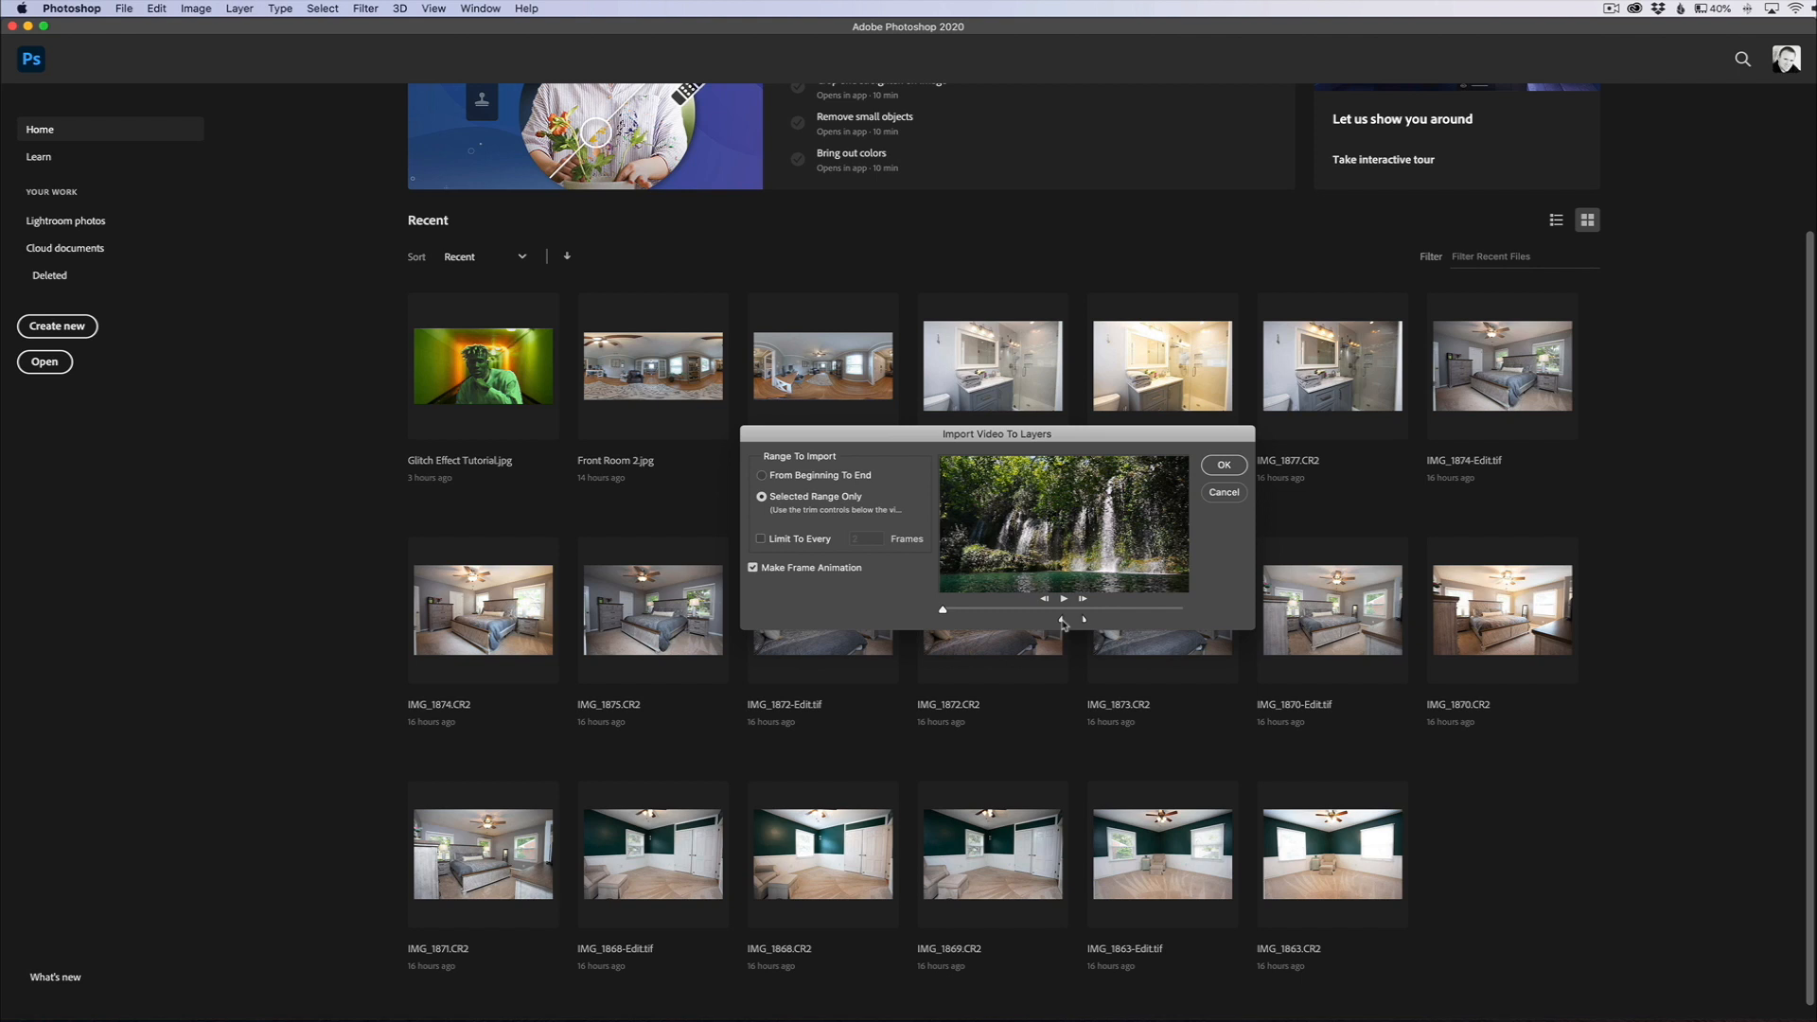
pyautogui.moveTo(1076, 627)
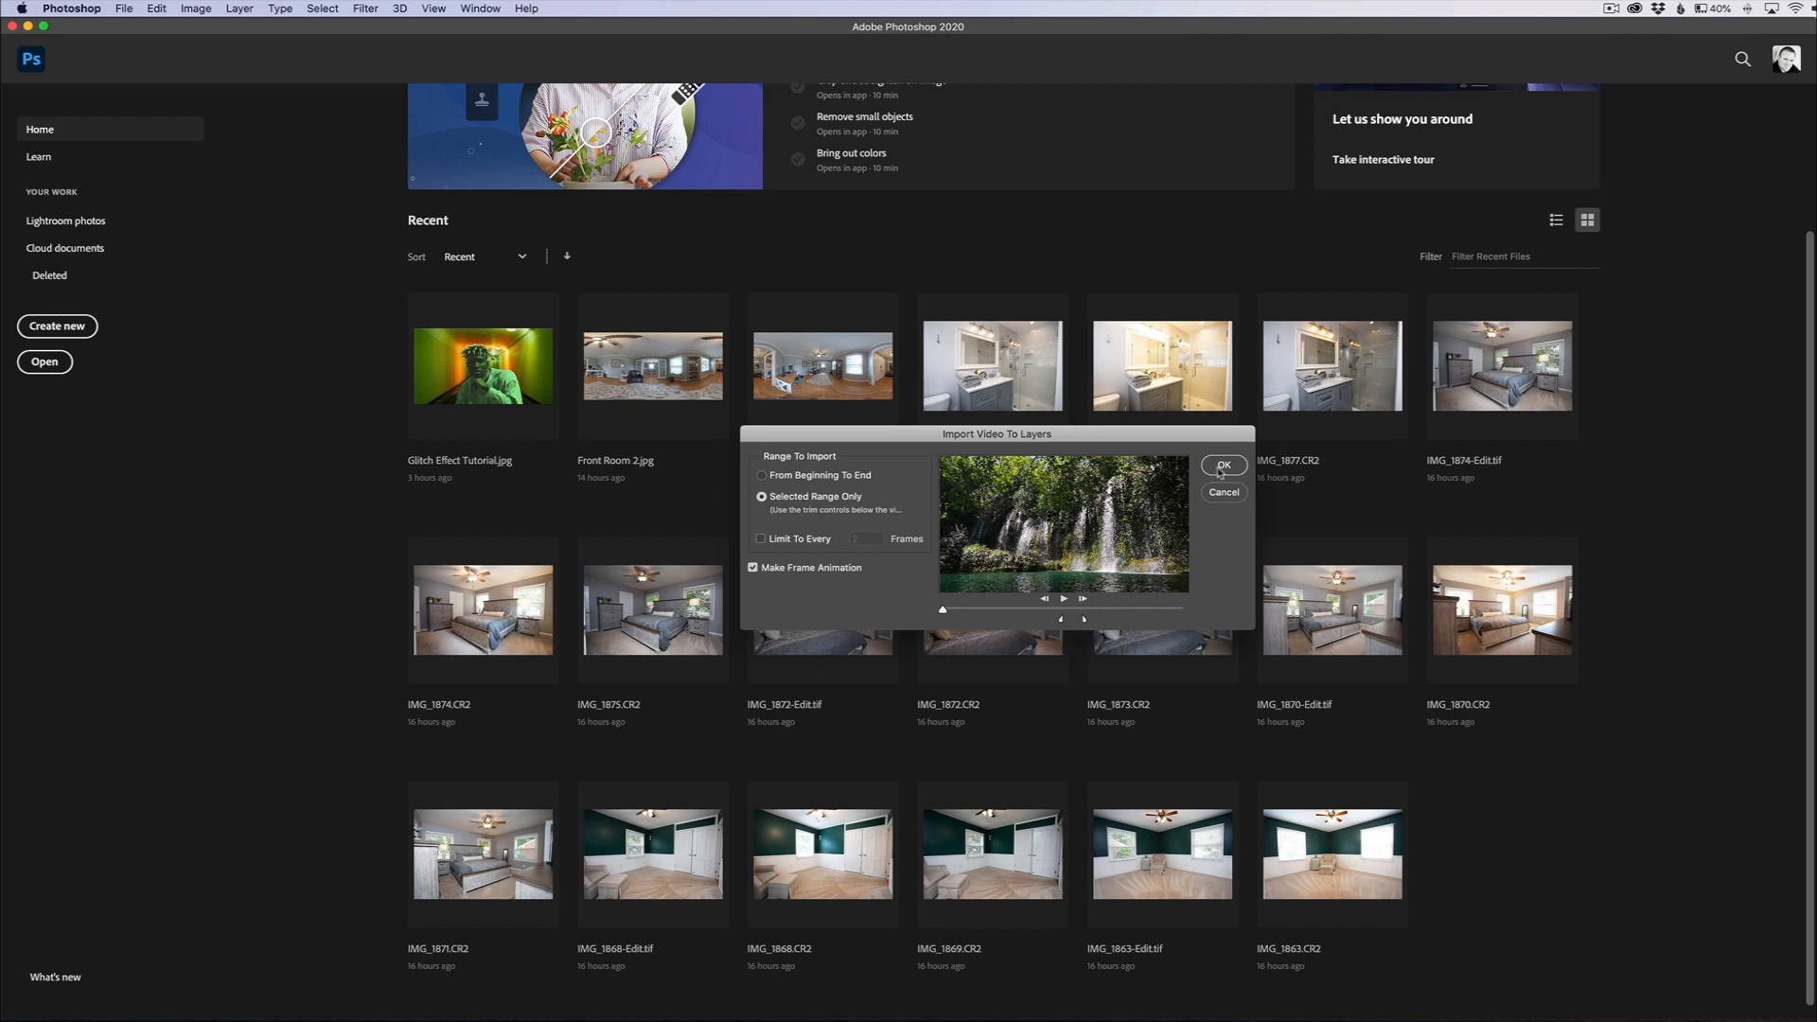
pyautogui.click(1223, 466)
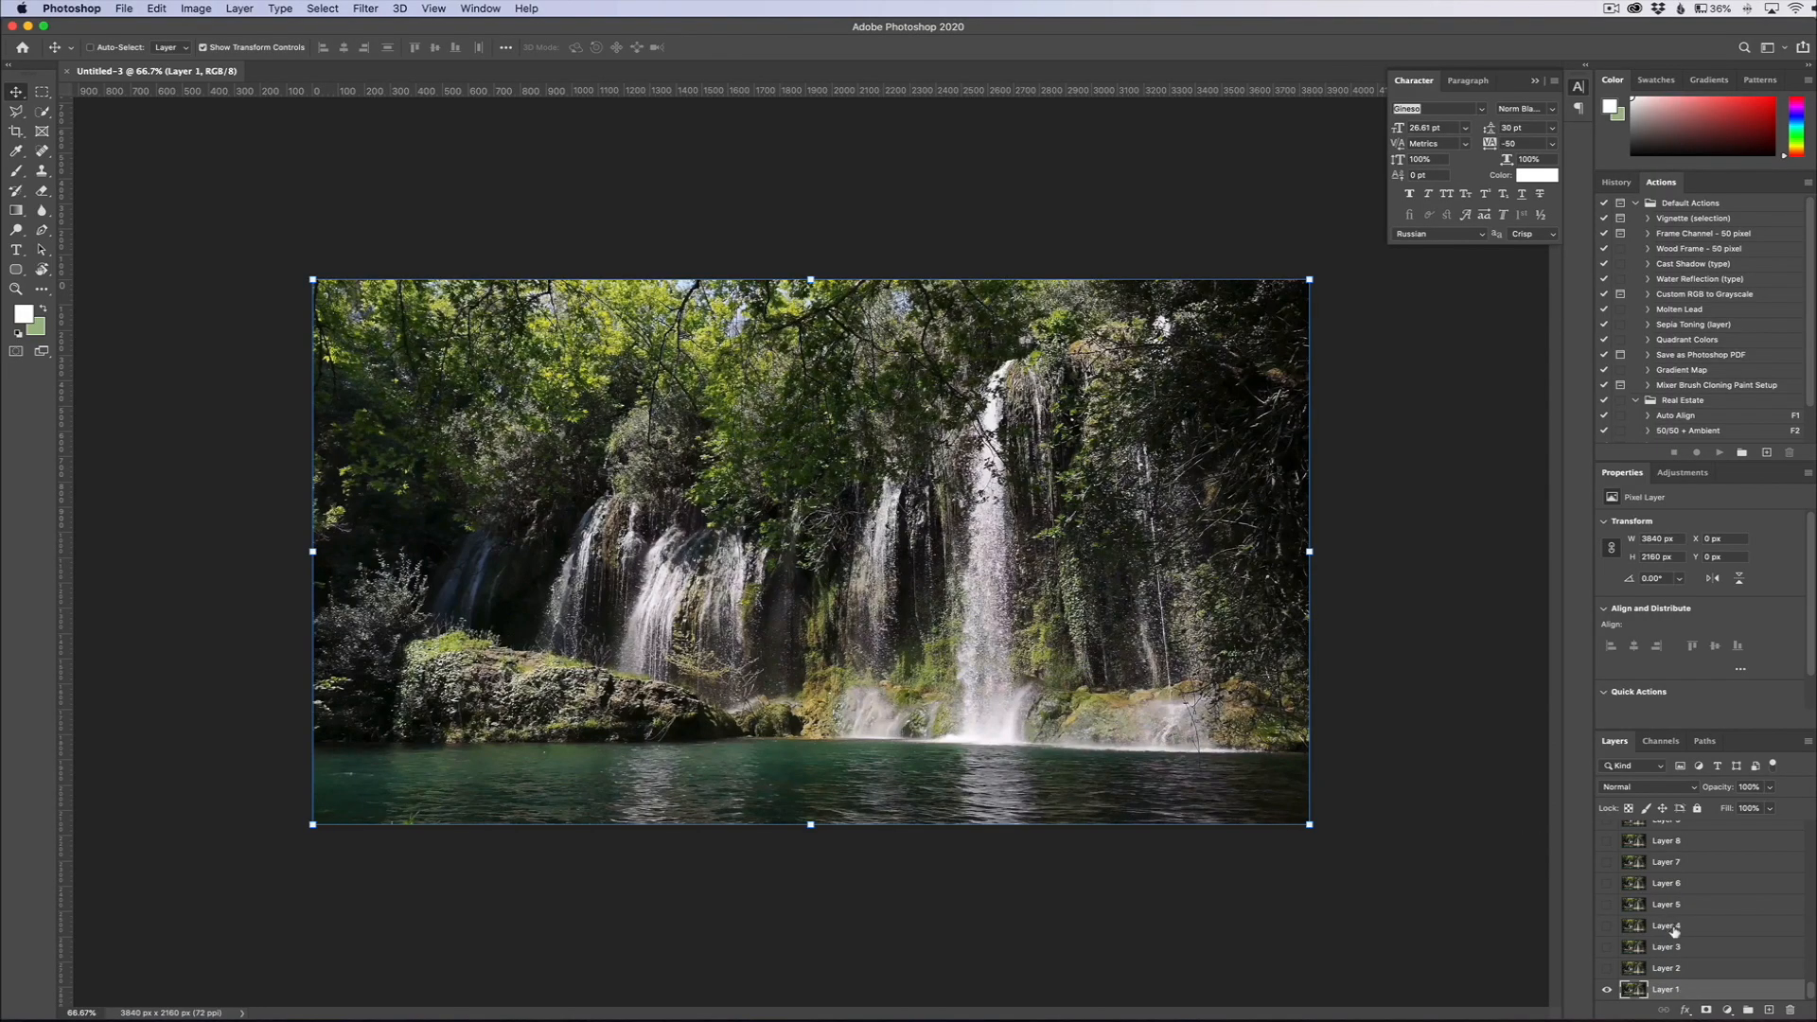
# - Make frame layers visible and select them all from Layer 88 down to Layer 1
pyautogui.scroll(-3)
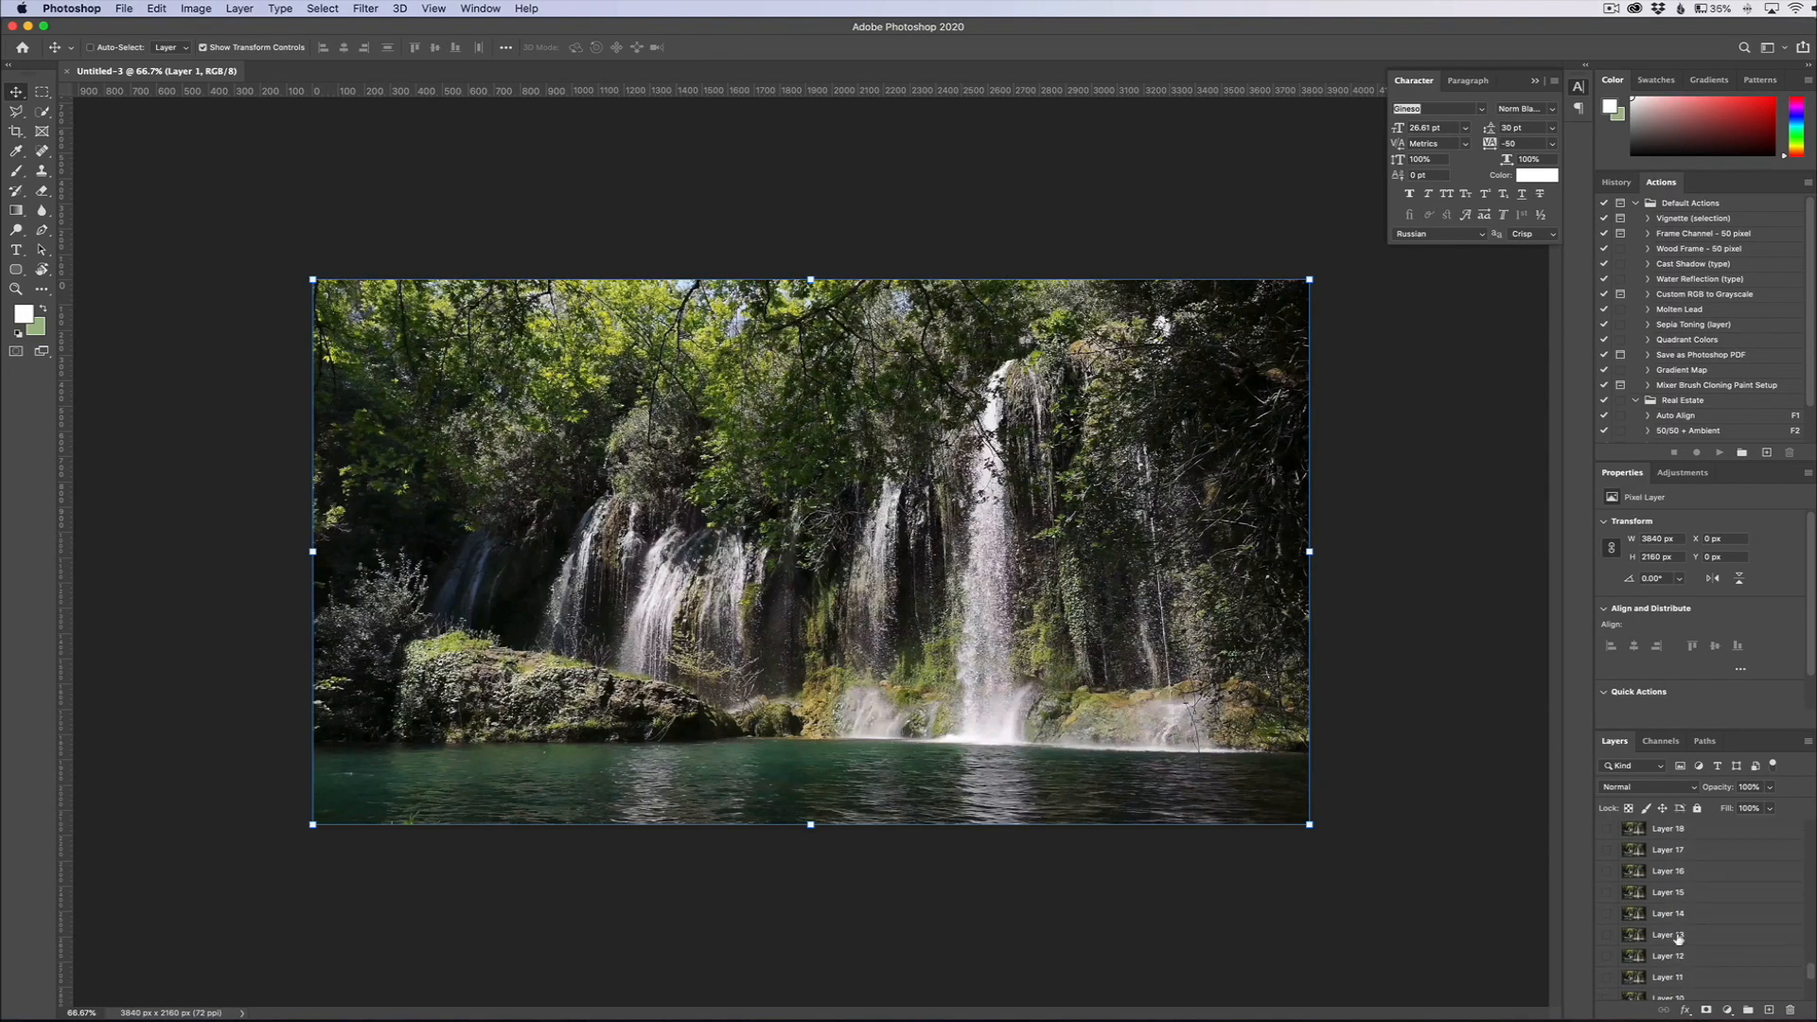
pyautogui.scroll(-3)
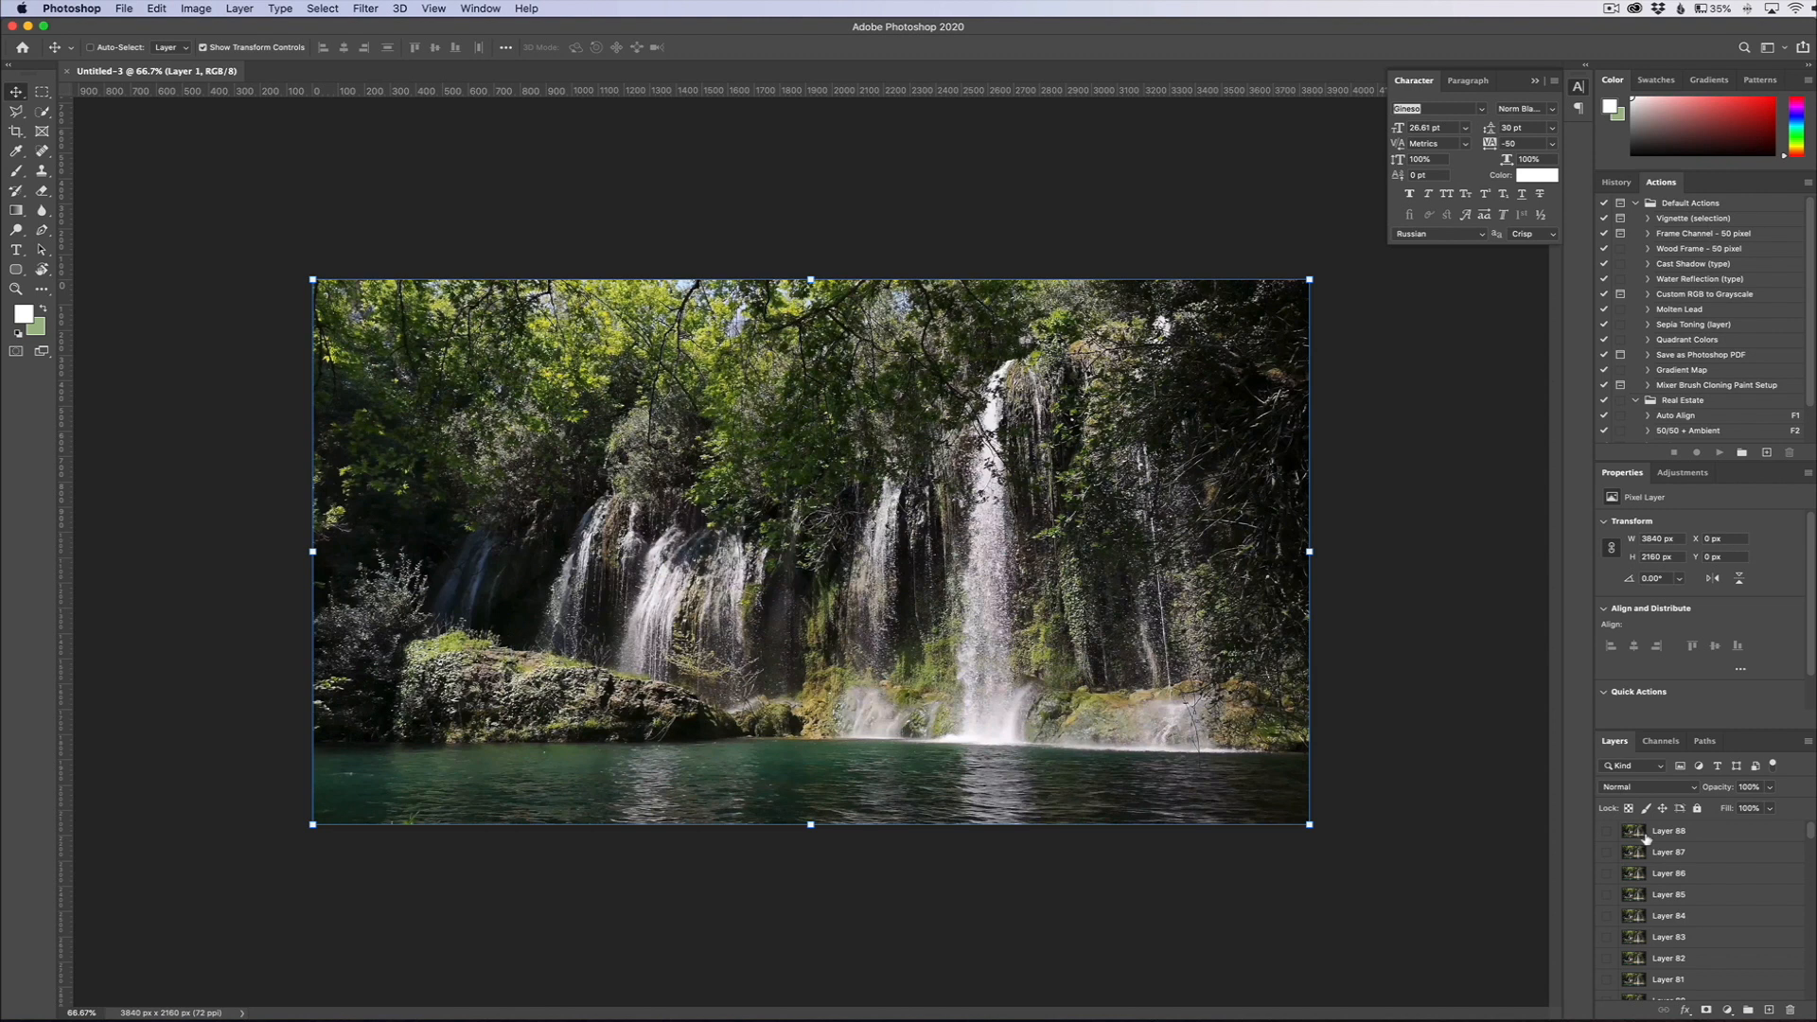
pyautogui.click(1609, 833)
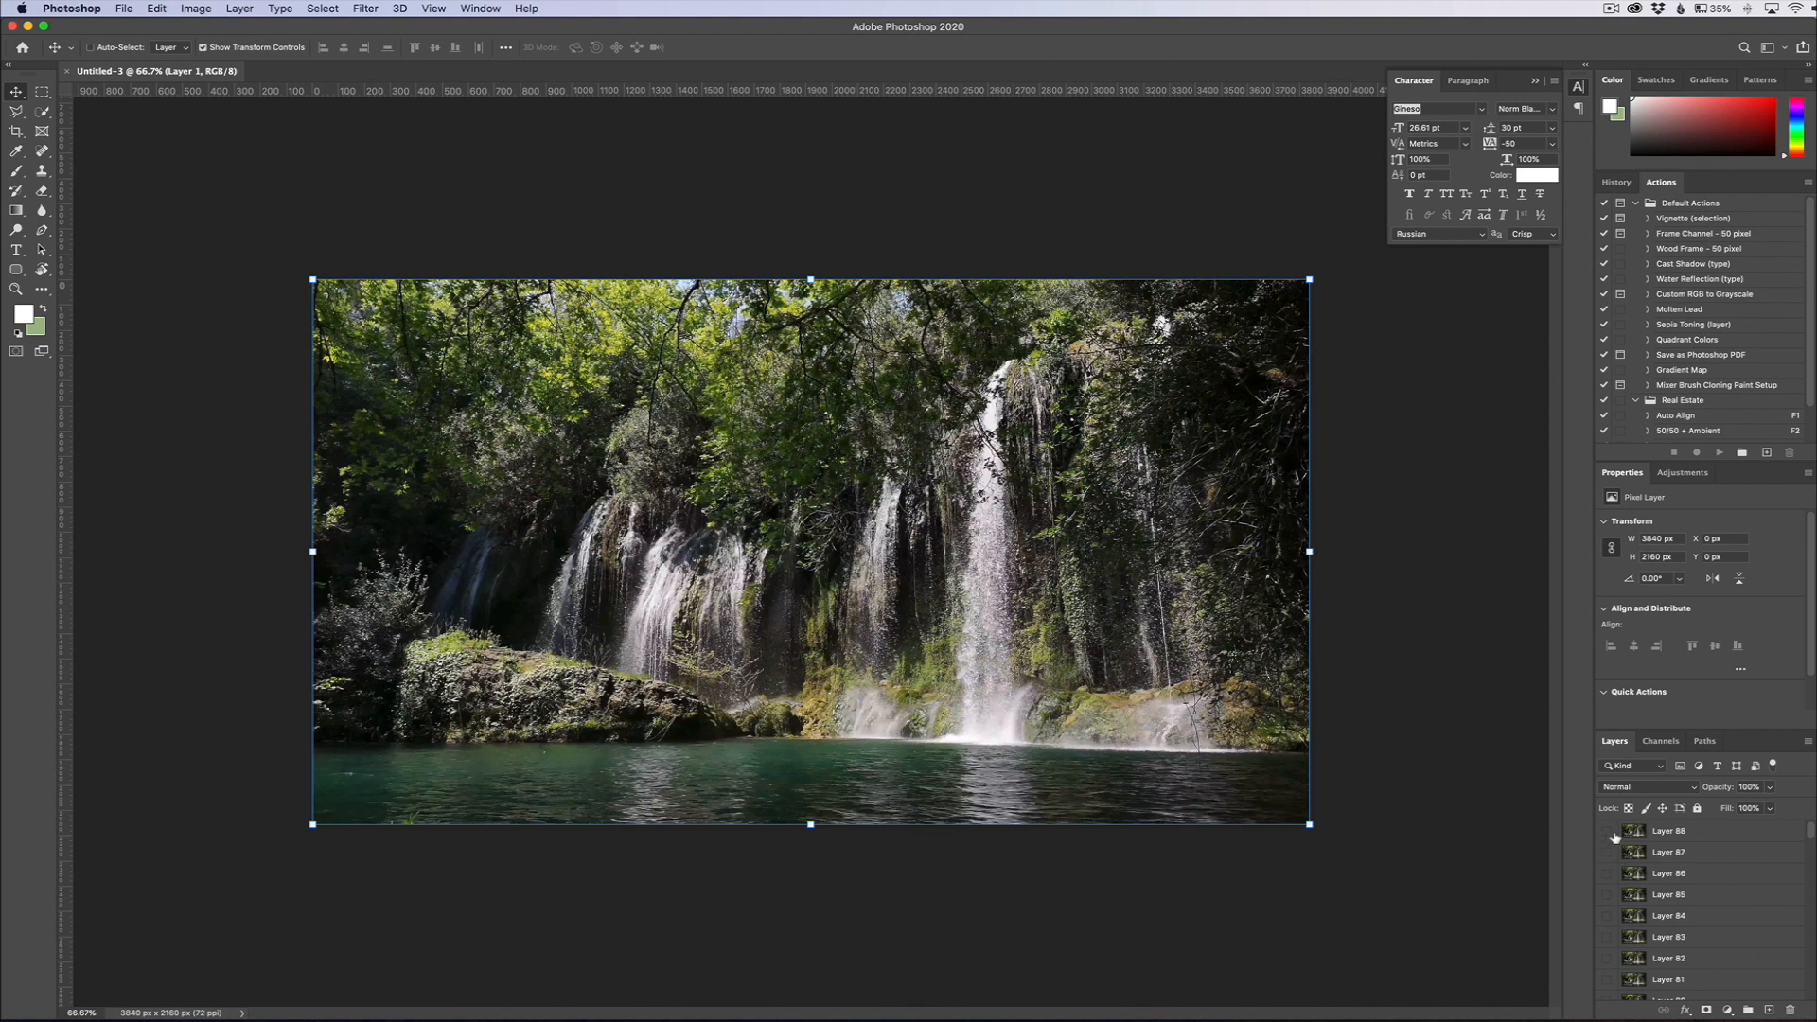
pyautogui.click(1607, 835)
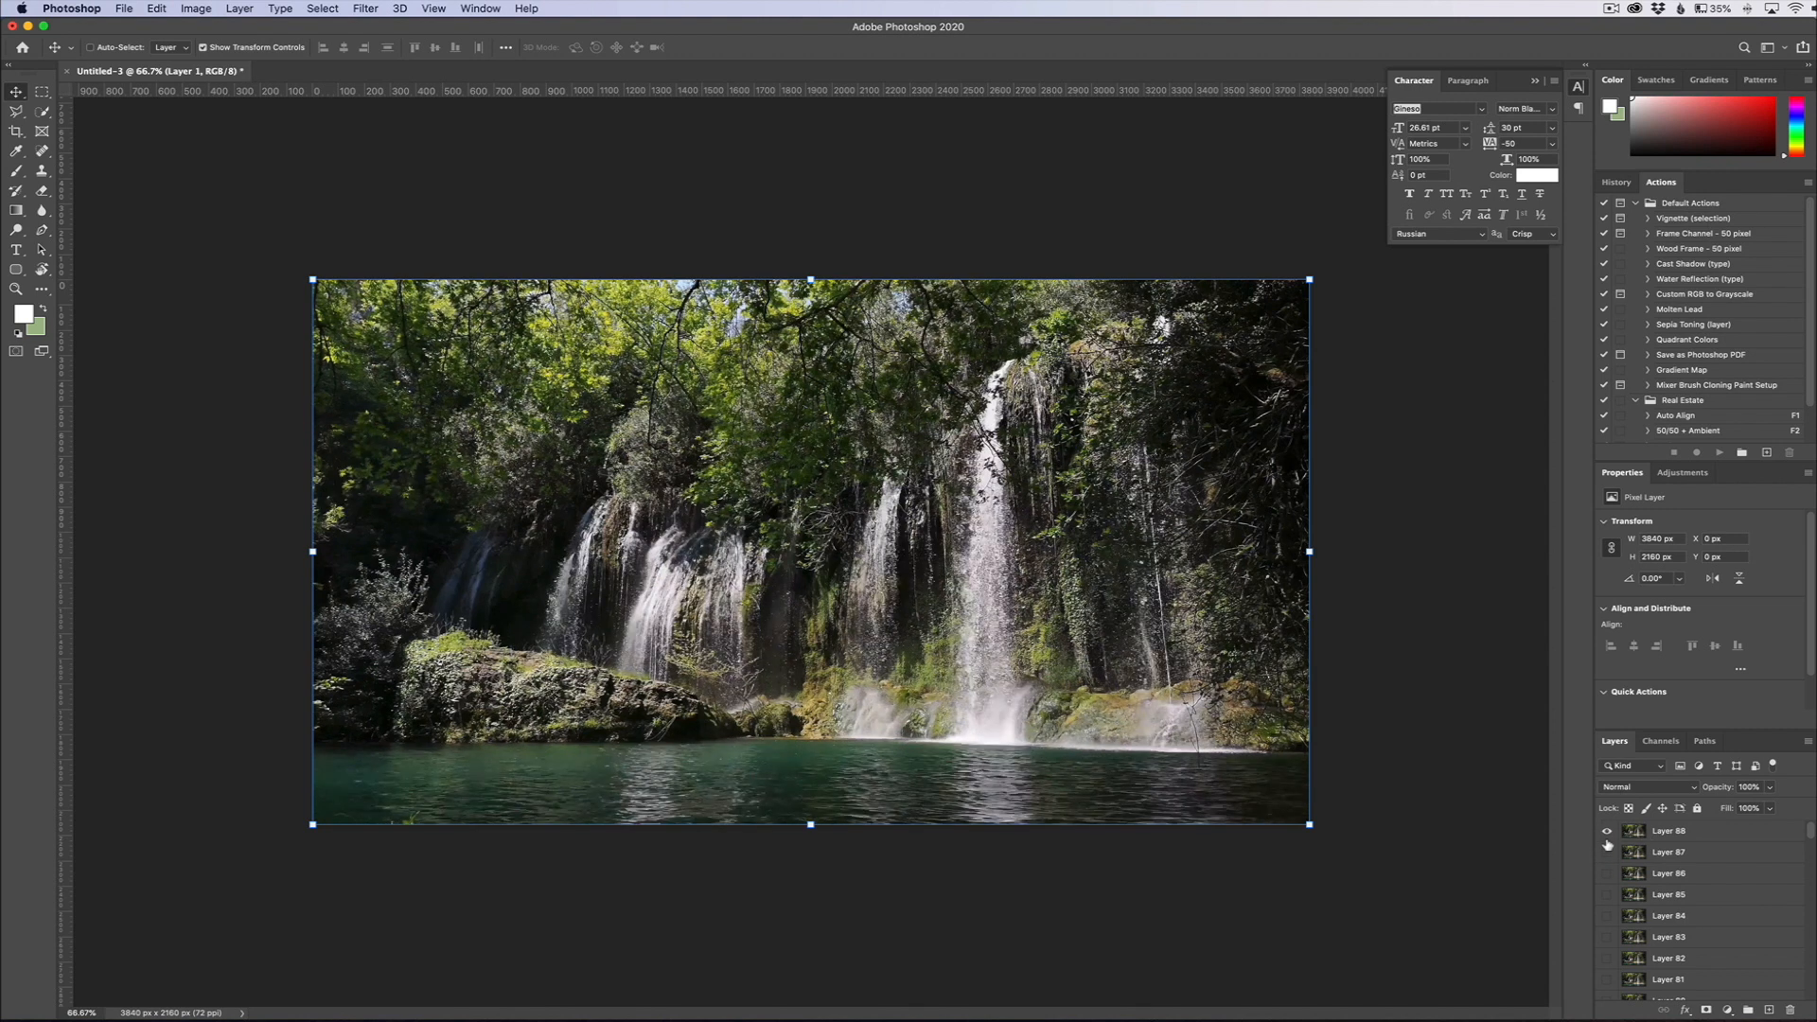
pyautogui.scroll(-3)
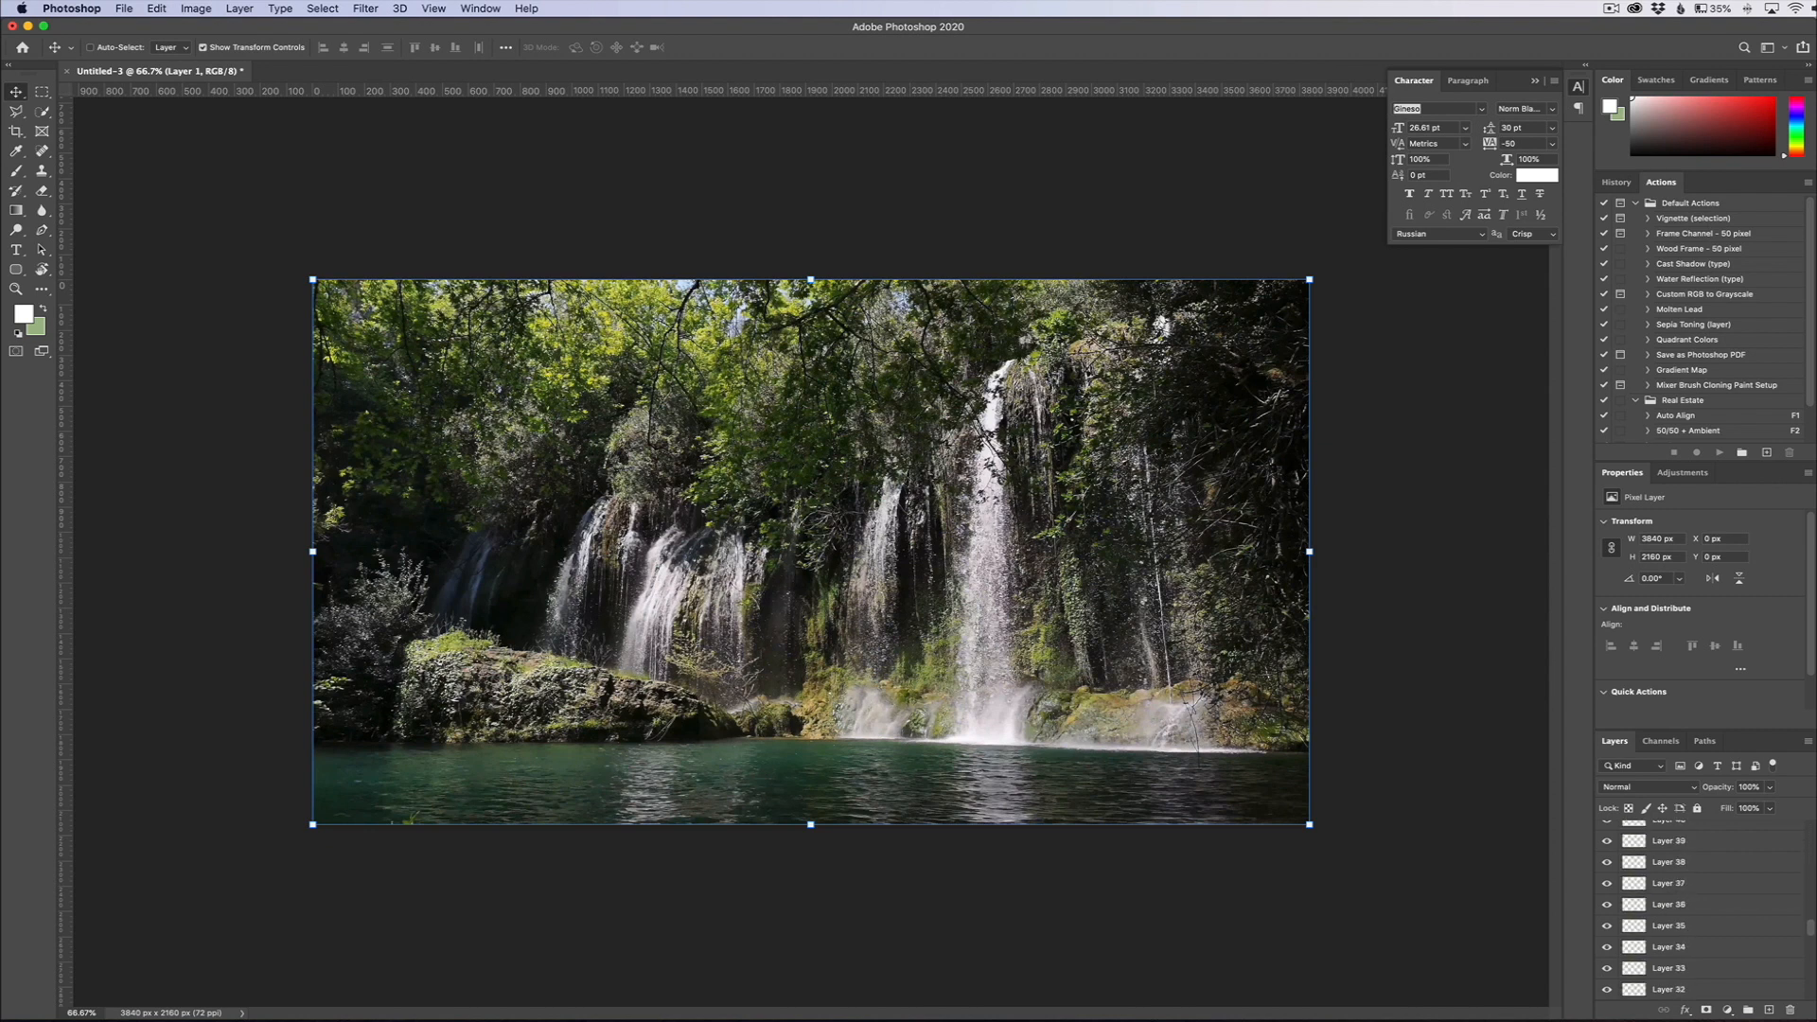
pyautogui.scroll(-3)
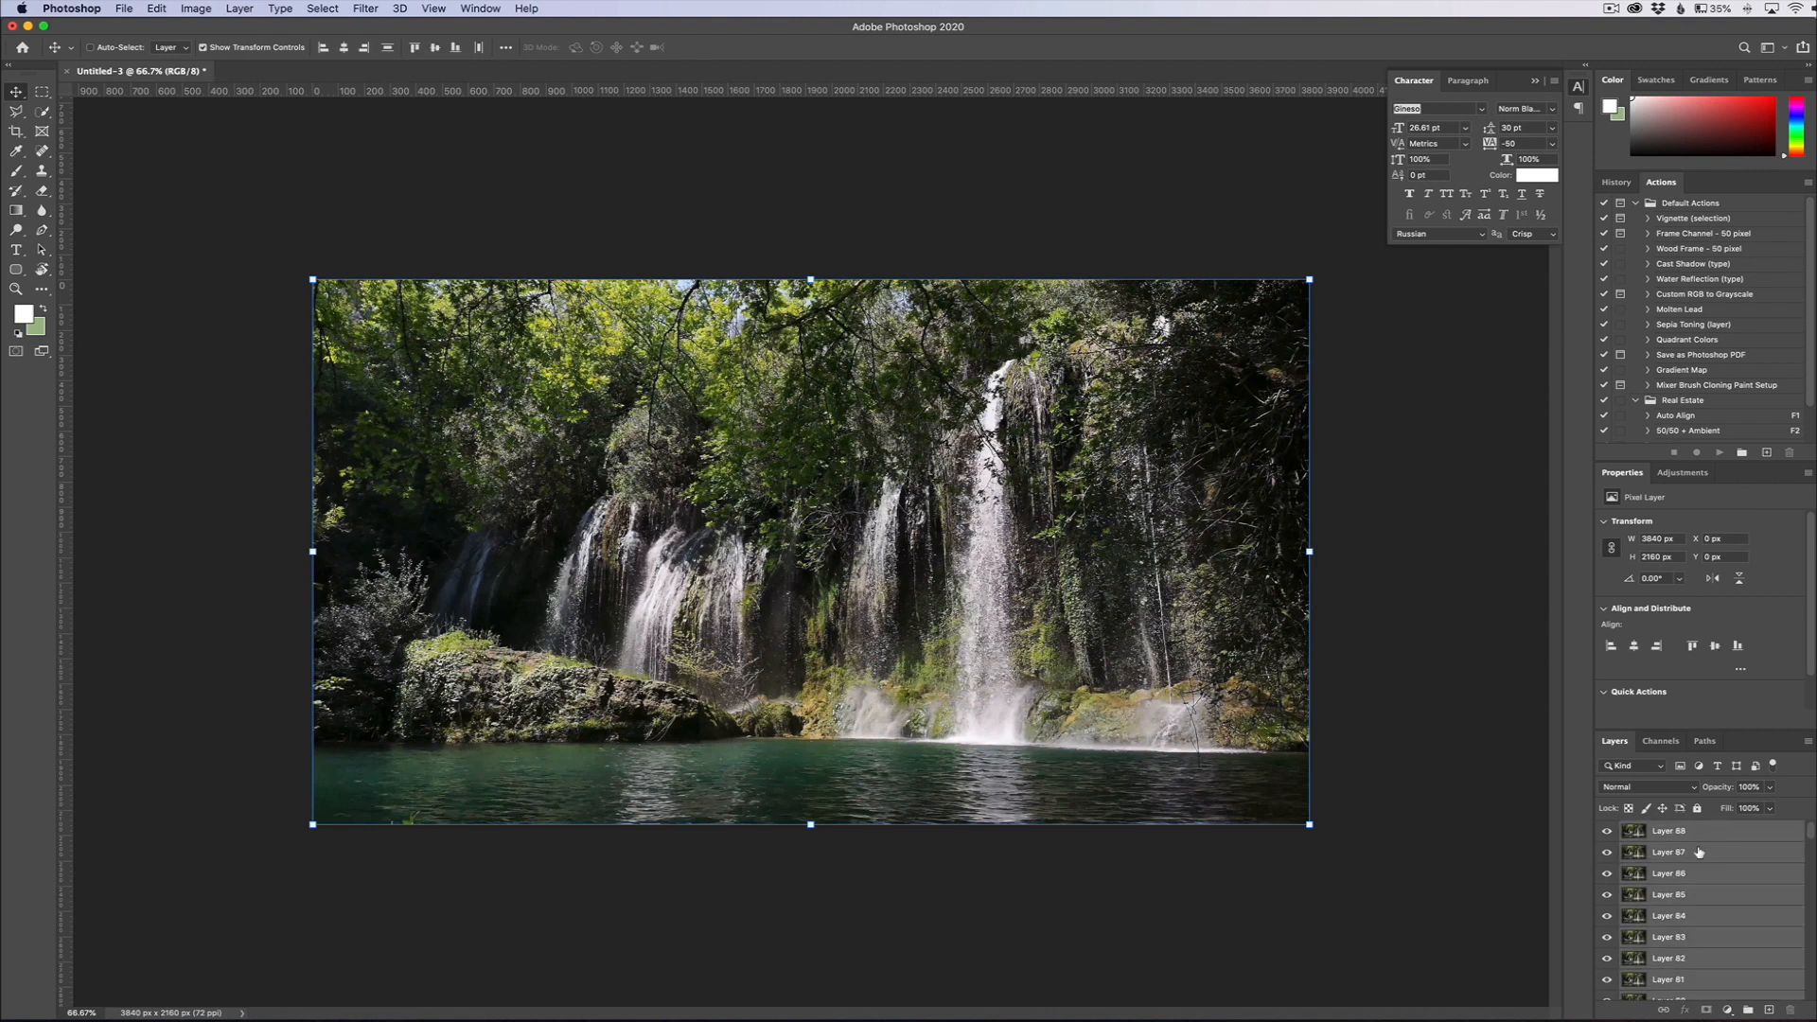
# - Convert the selected frame layers into a single smart object, Layer 88
pyautogui.rightClick(1670, 852)
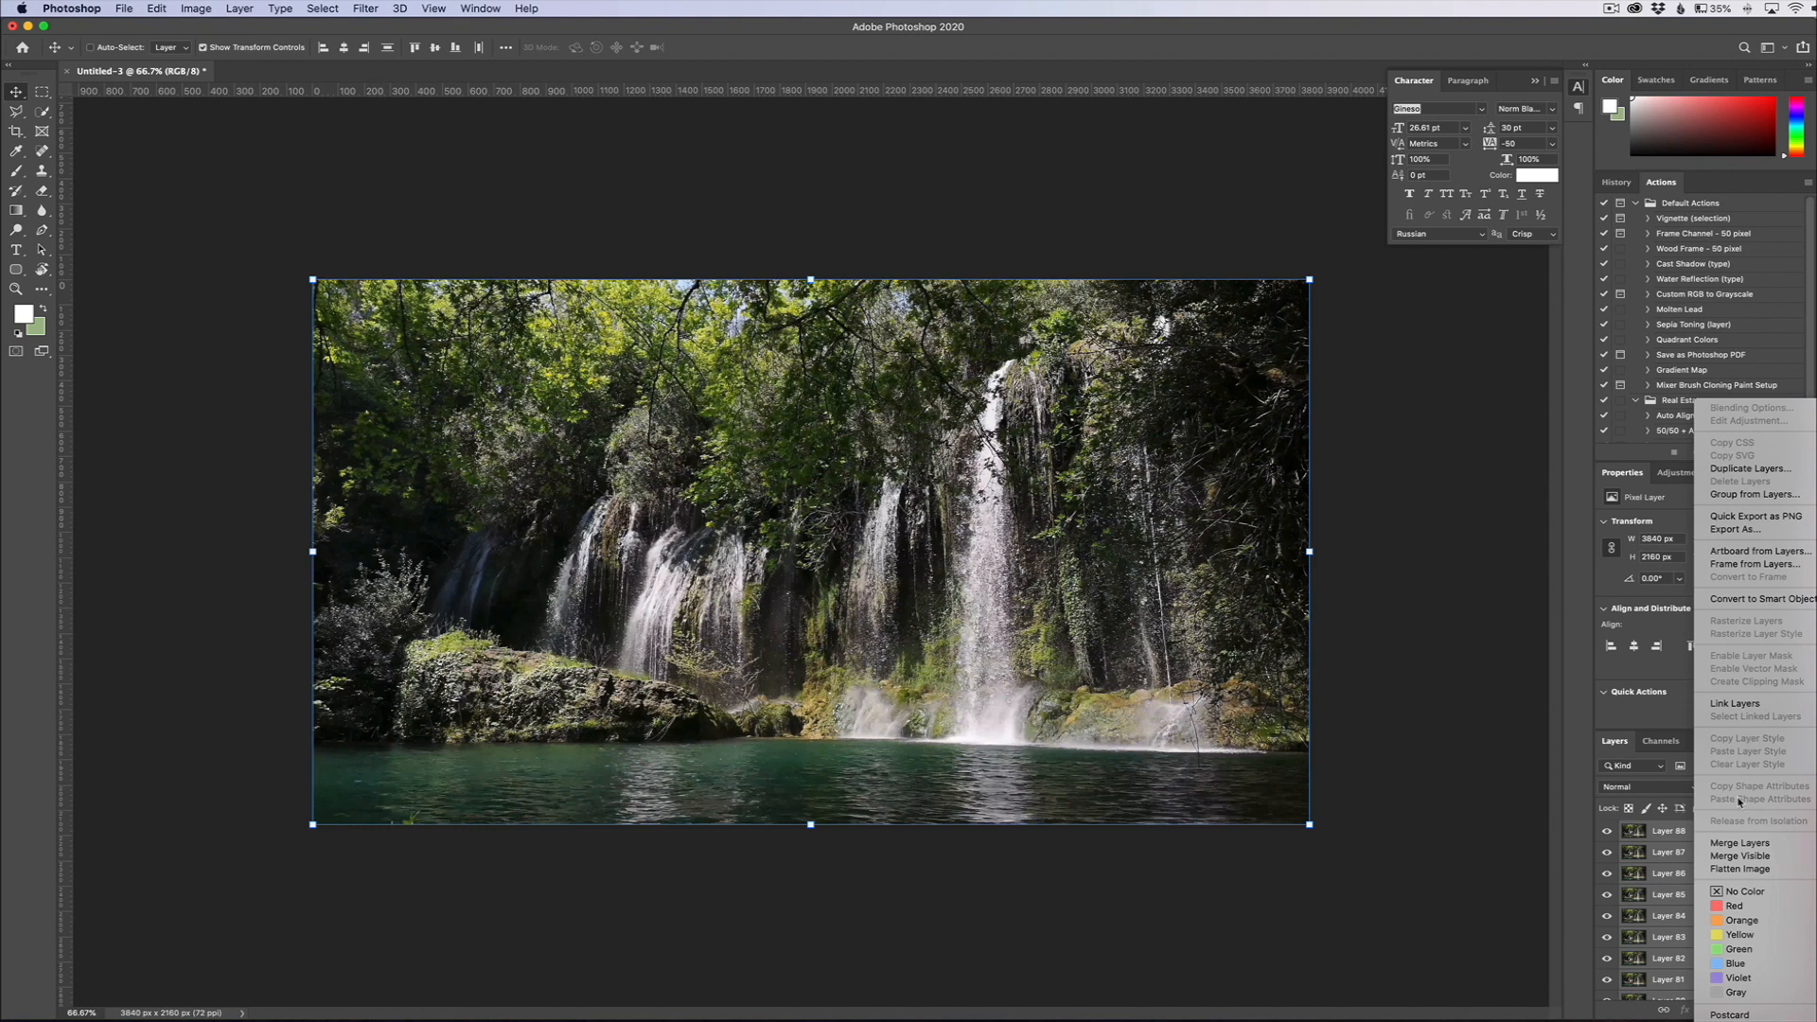
pyautogui.click(1762, 599)
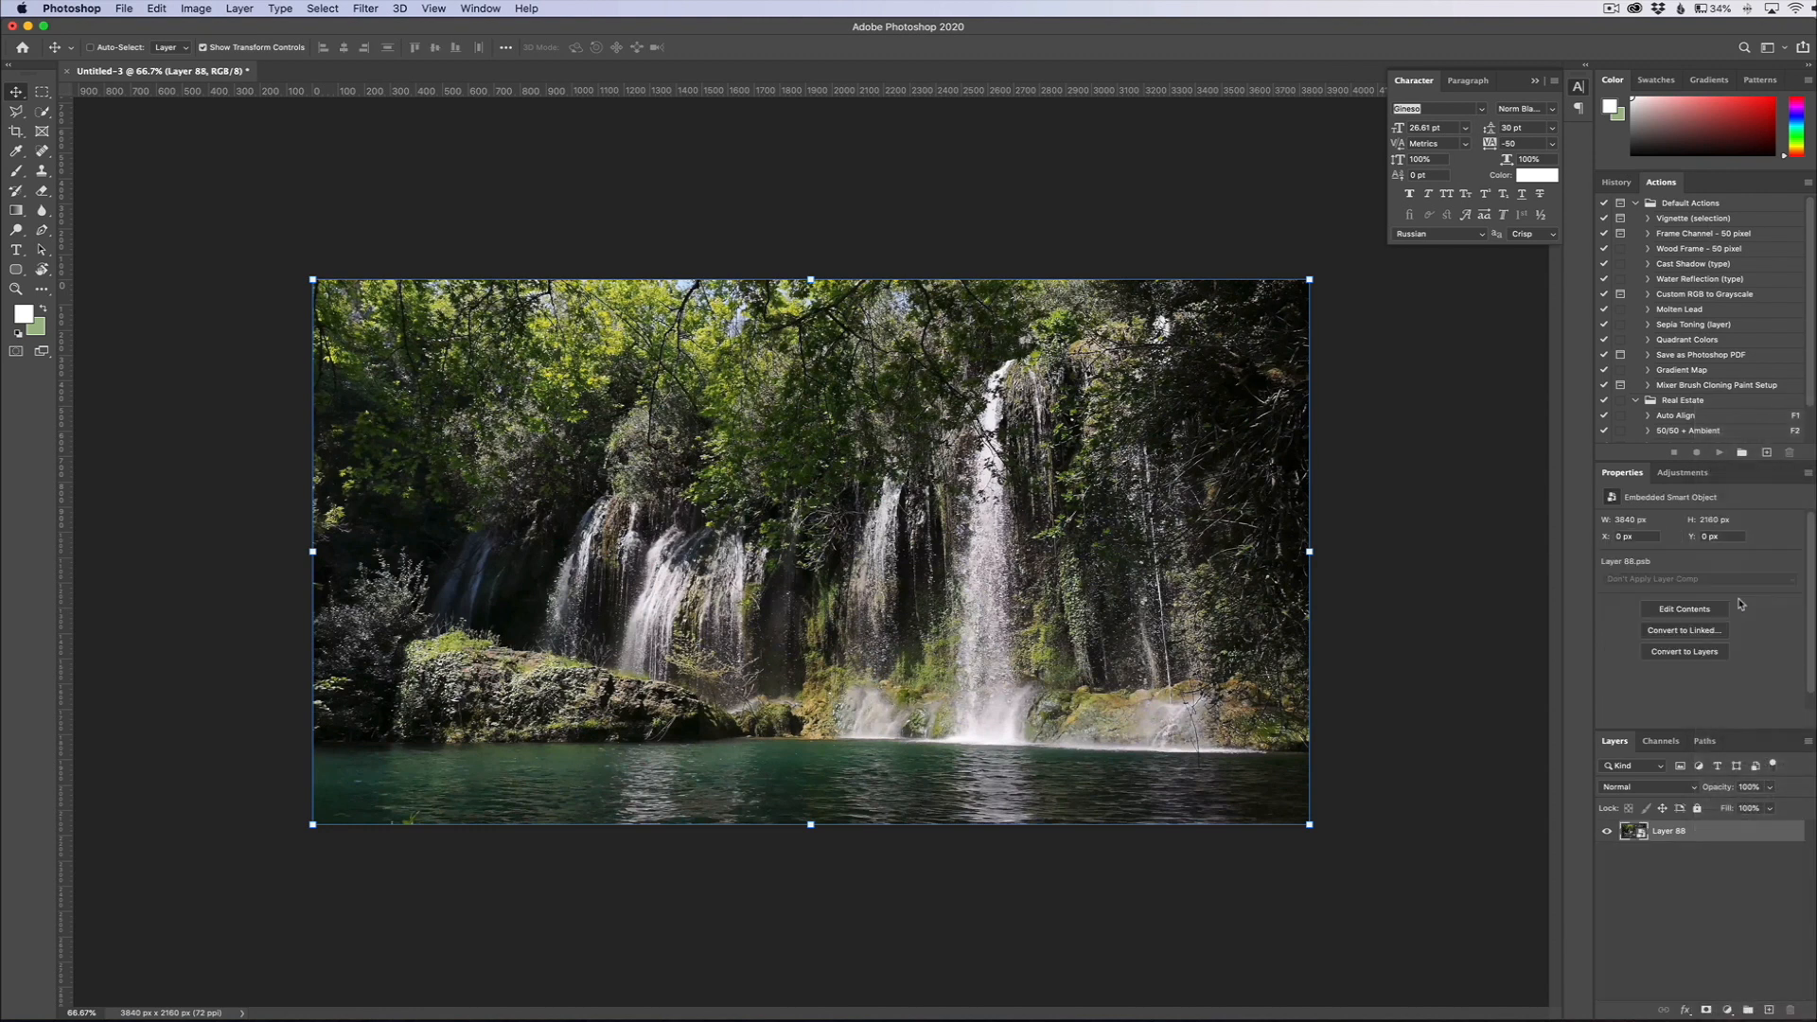
pyautogui.moveTo(1647, 847)
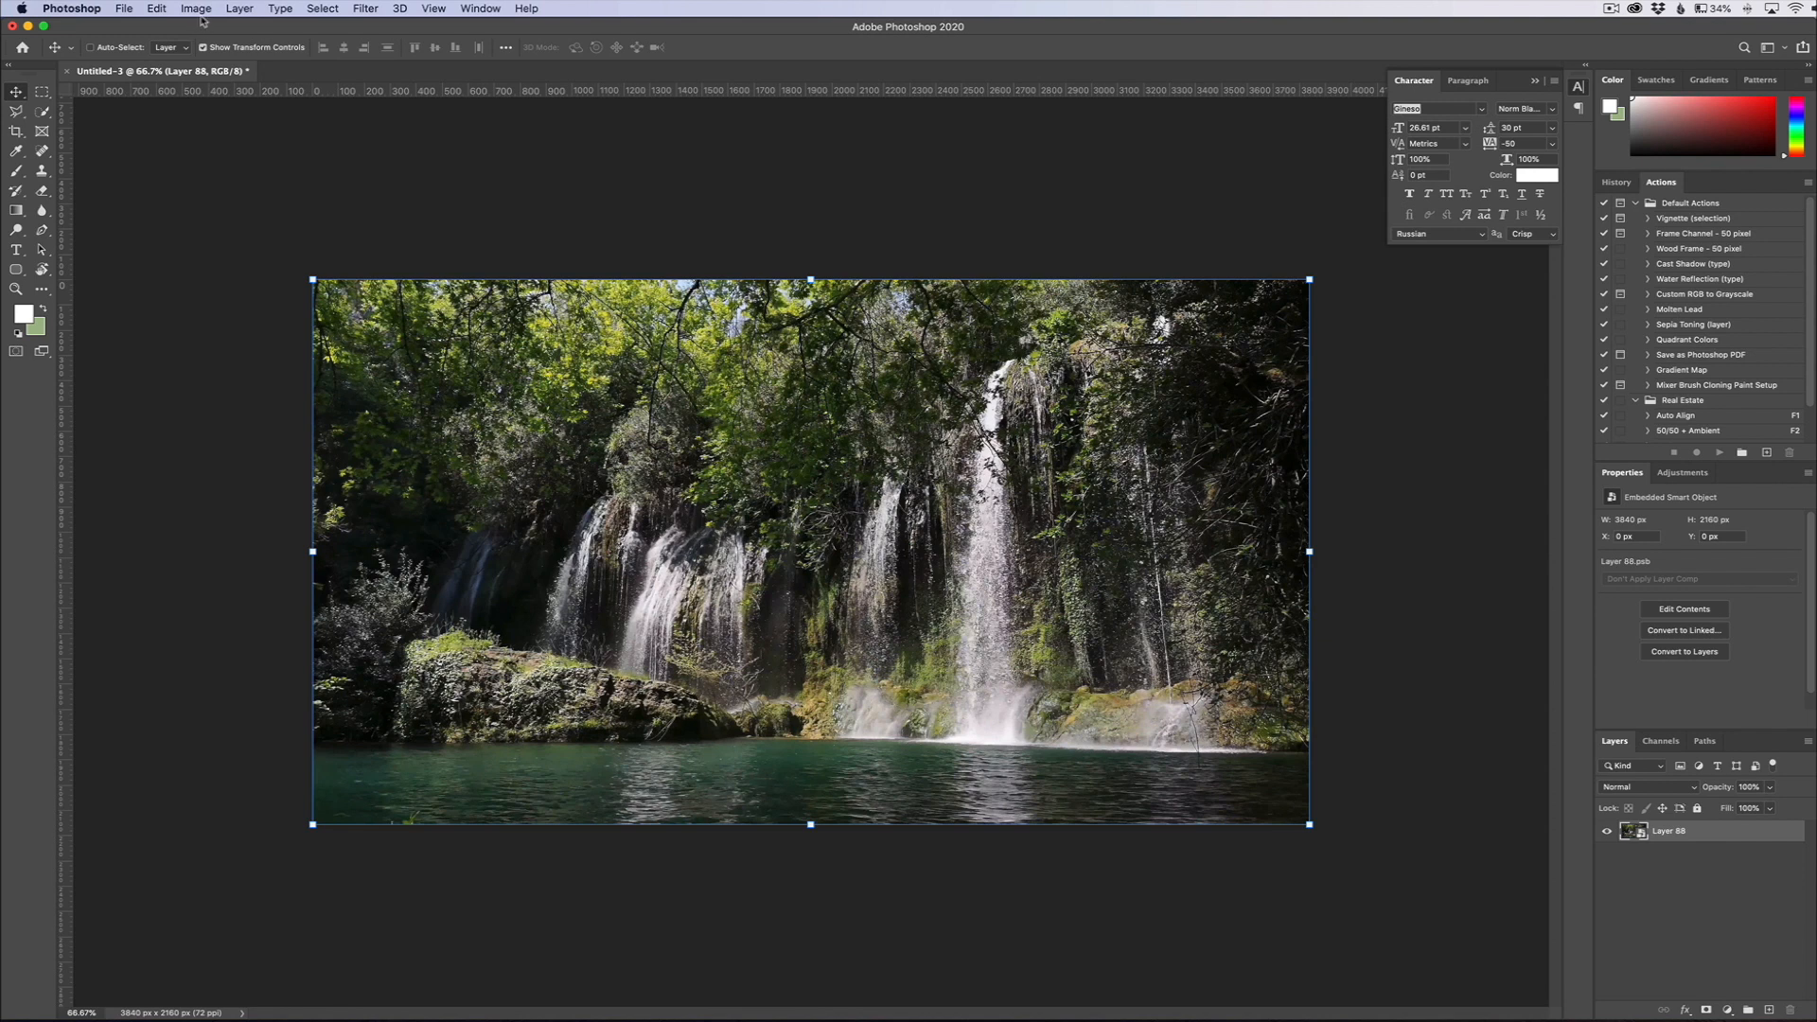
# - Set the smart object's stack mode to Mean for a silky long-exposure waterfall
pyautogui.click(240, 8)
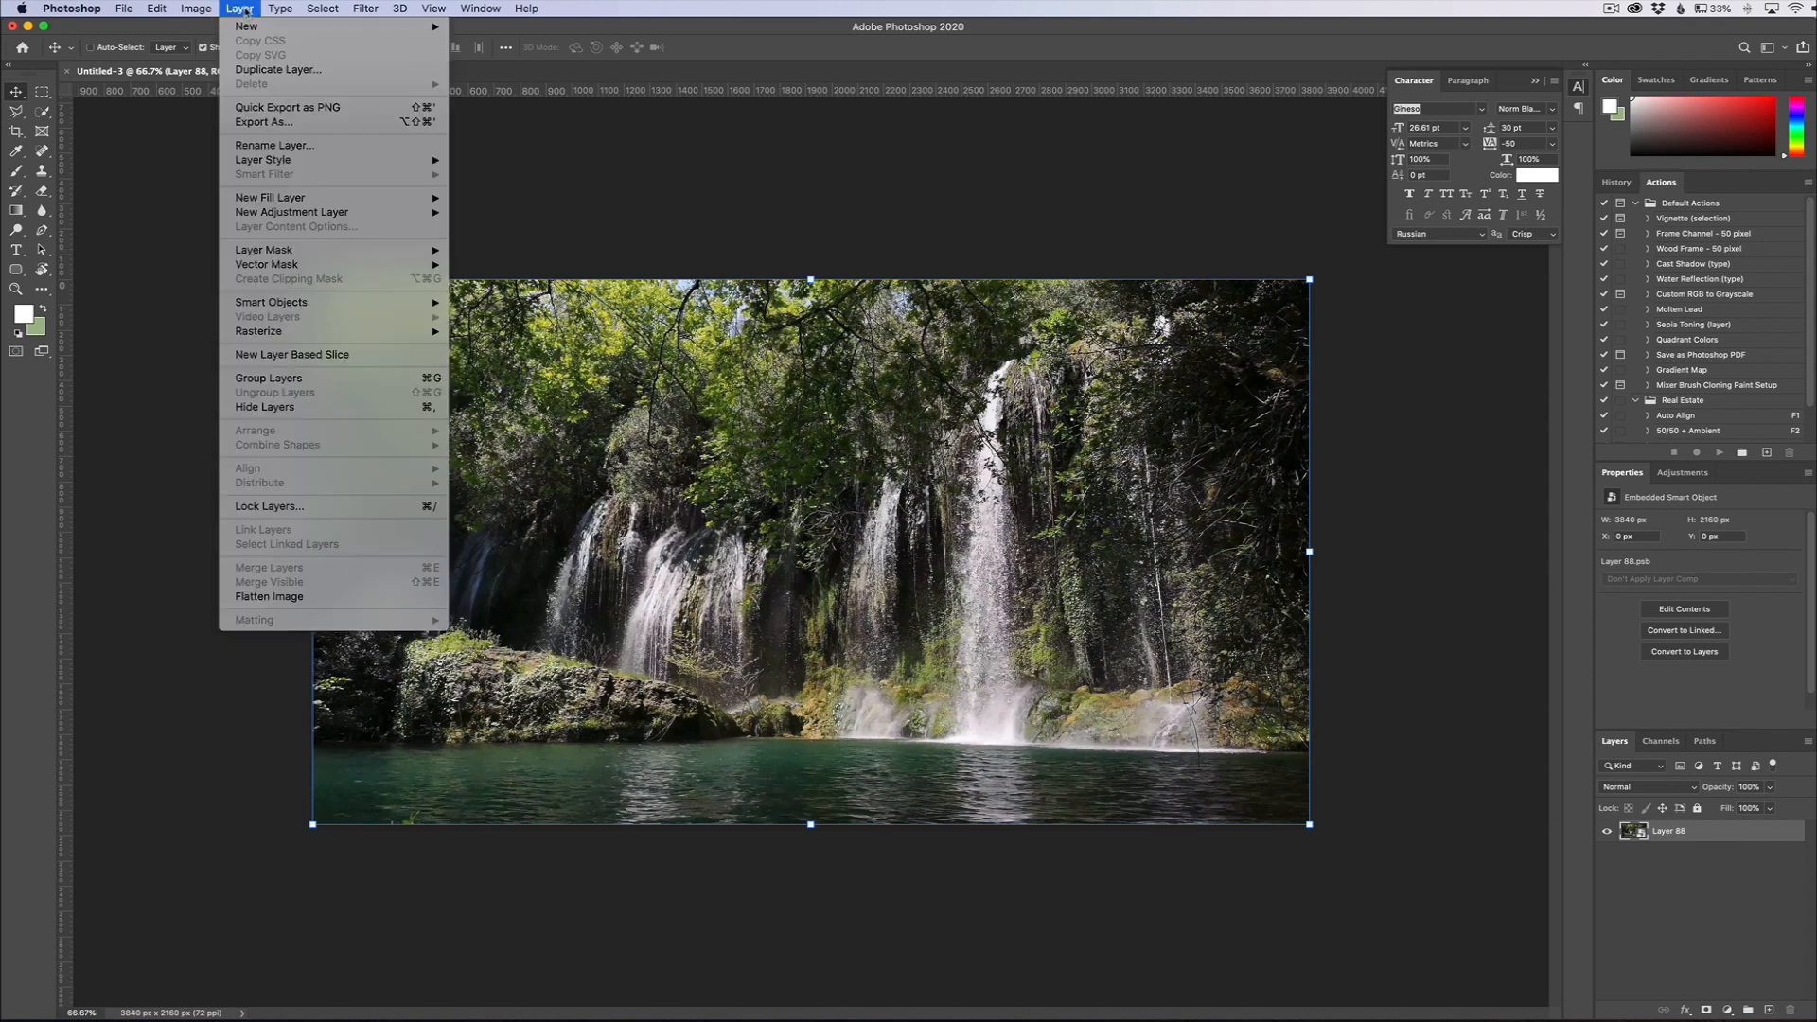
pyautogui.moveTo(271, 303)
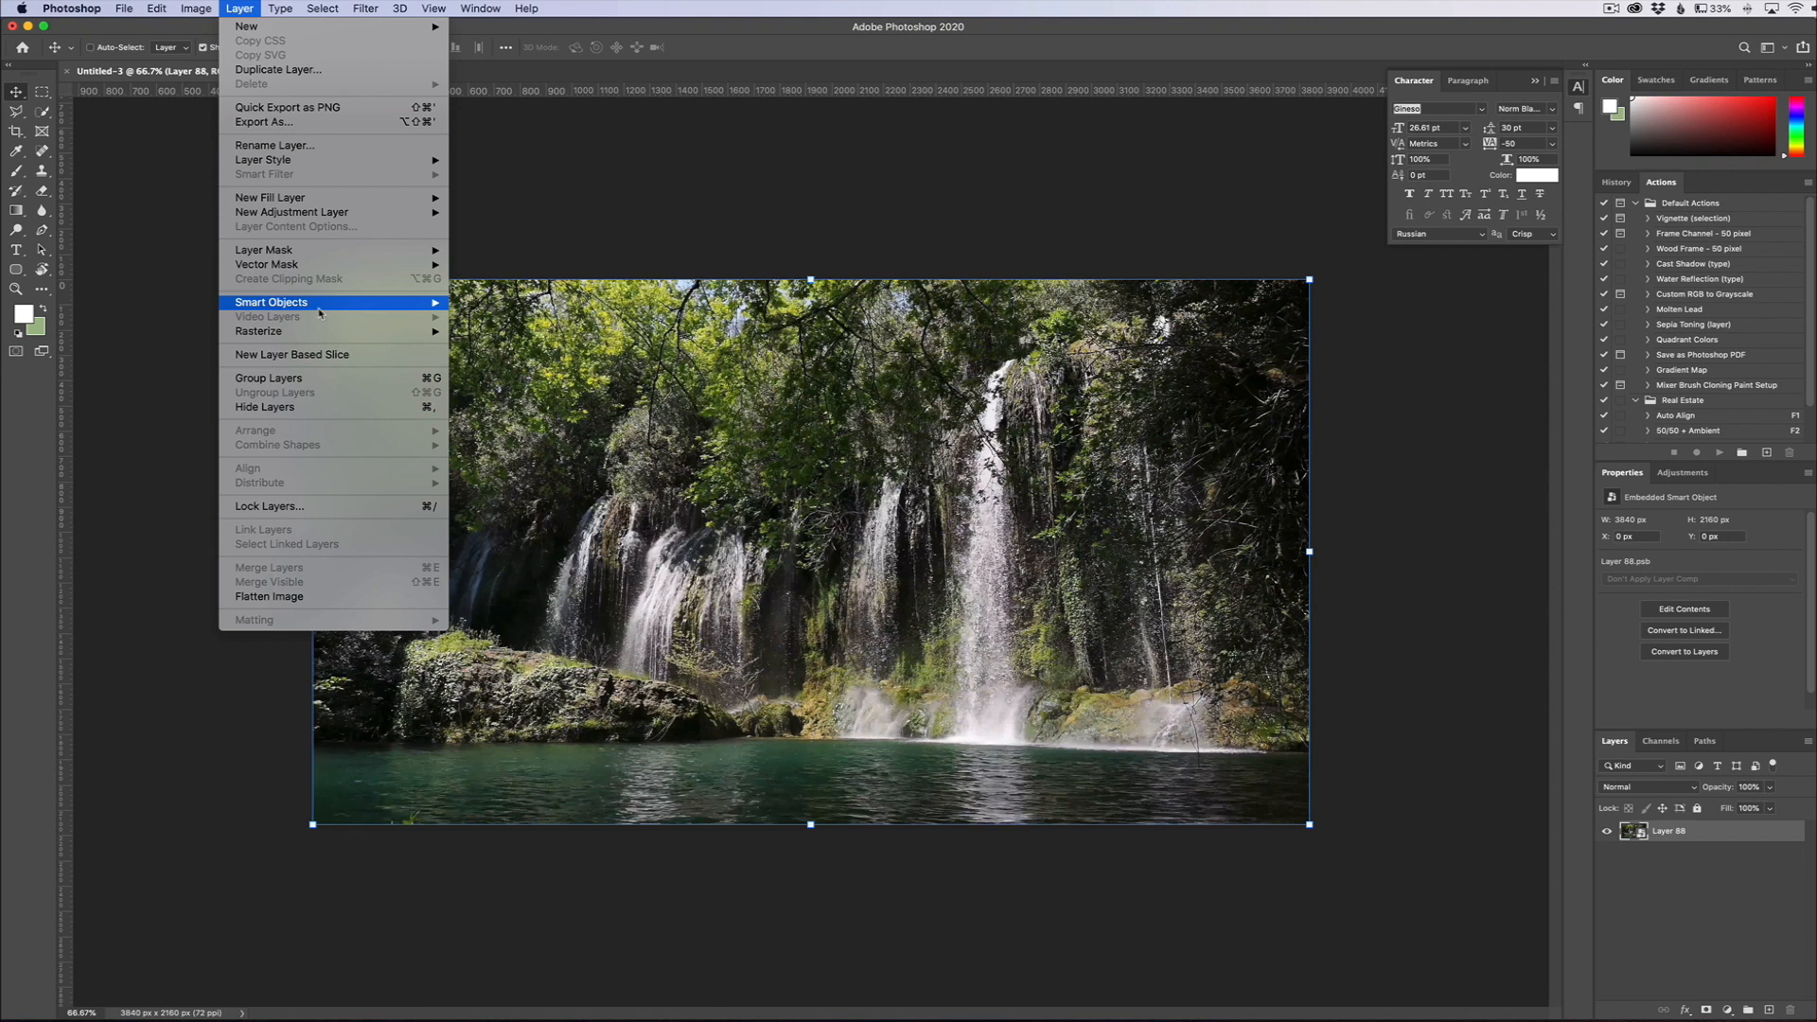
pyautogui.moveTo(494, 549)
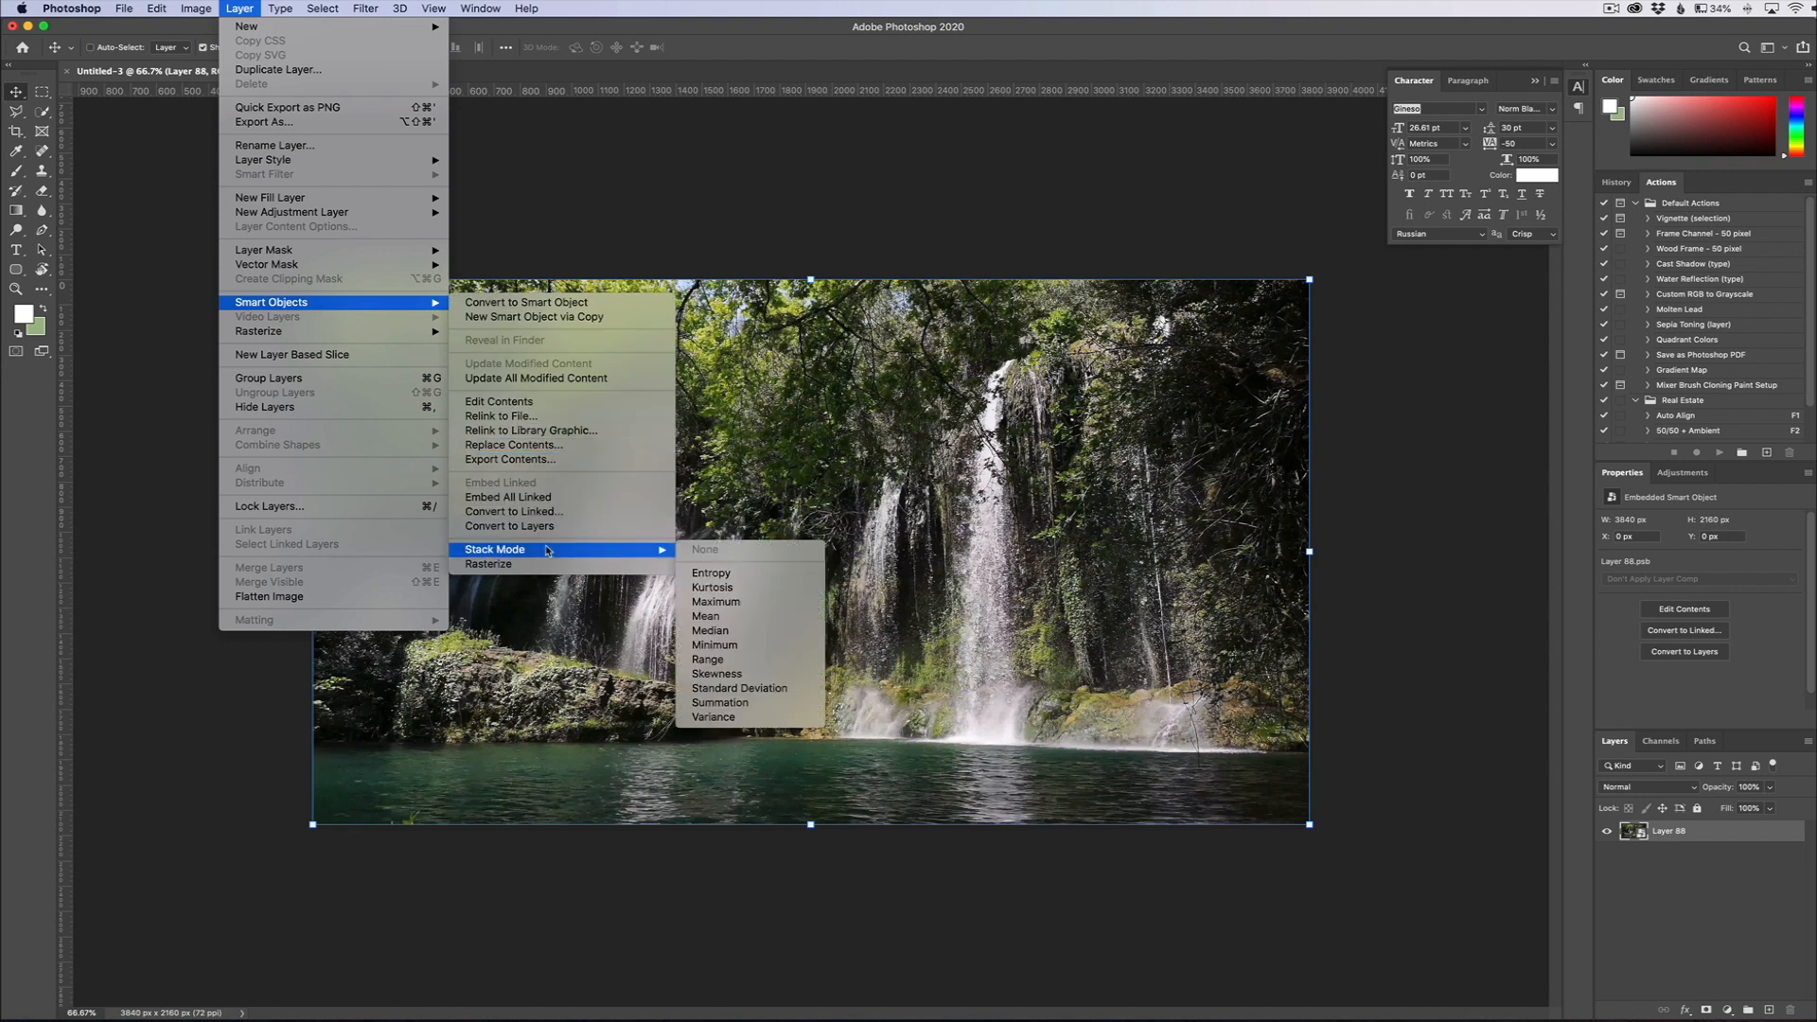
pyautogui.moveTo(704, 615)
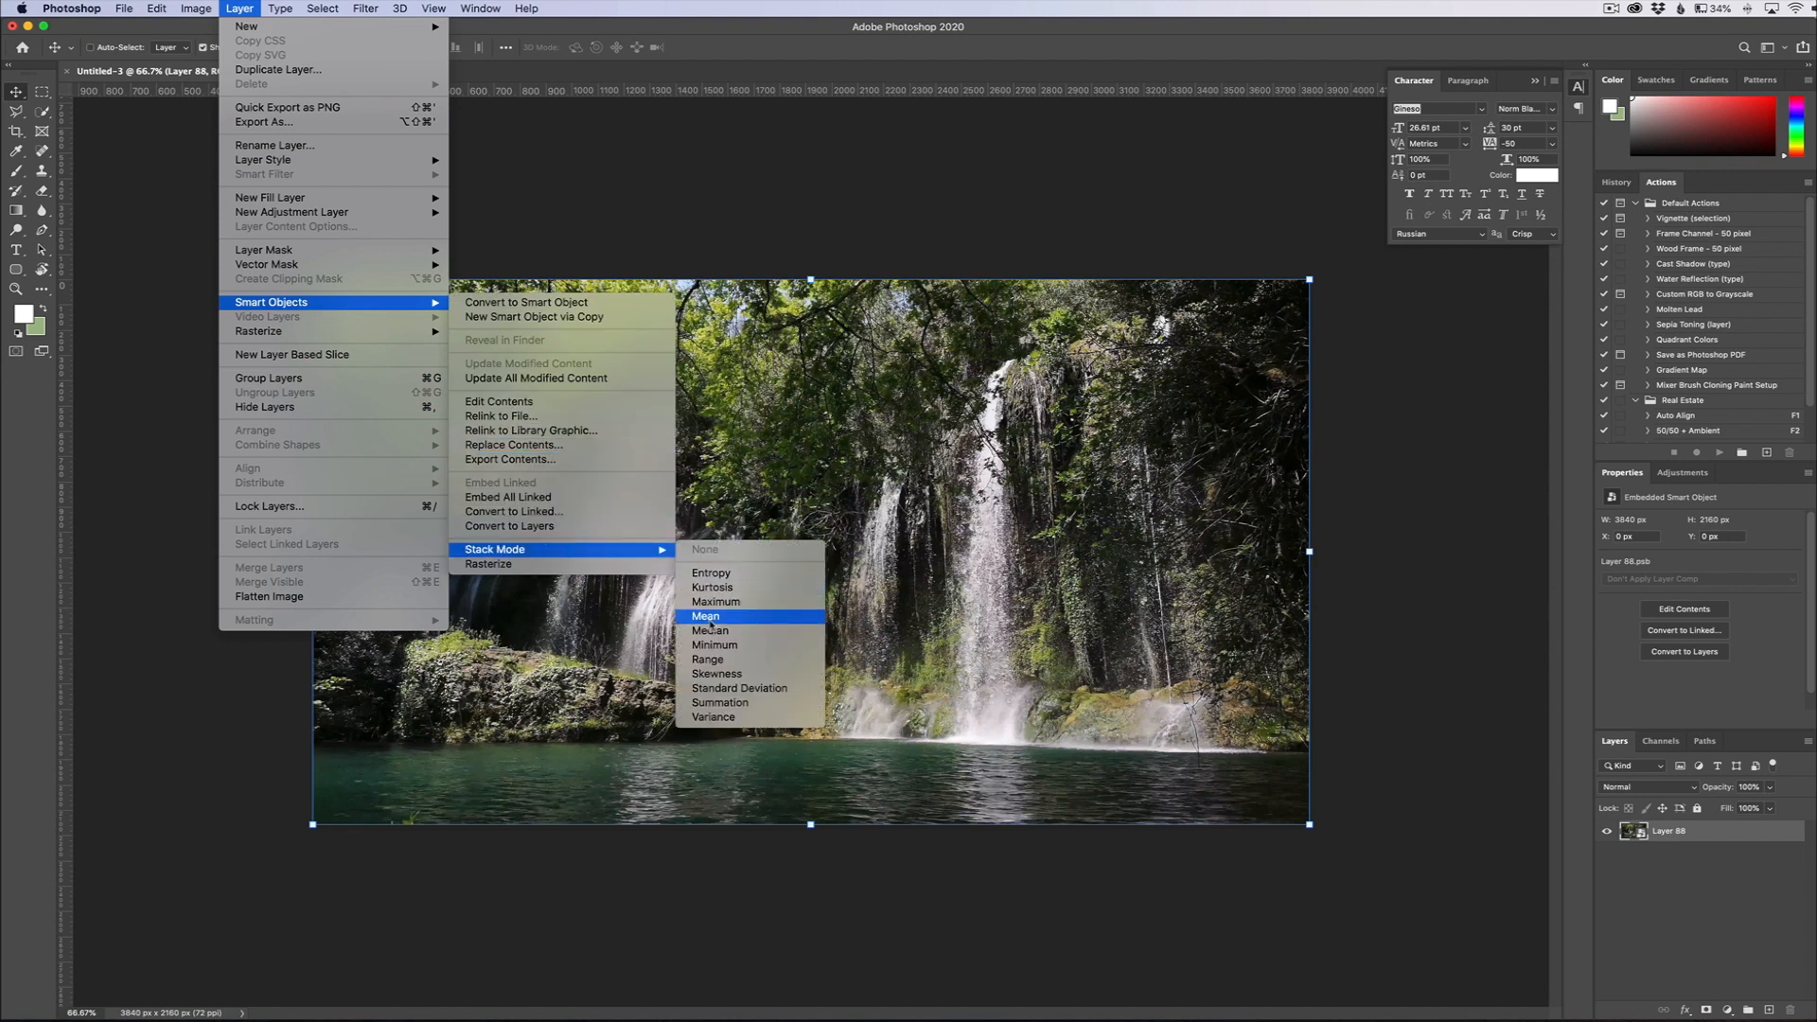
pyautogui.click(704, 615)
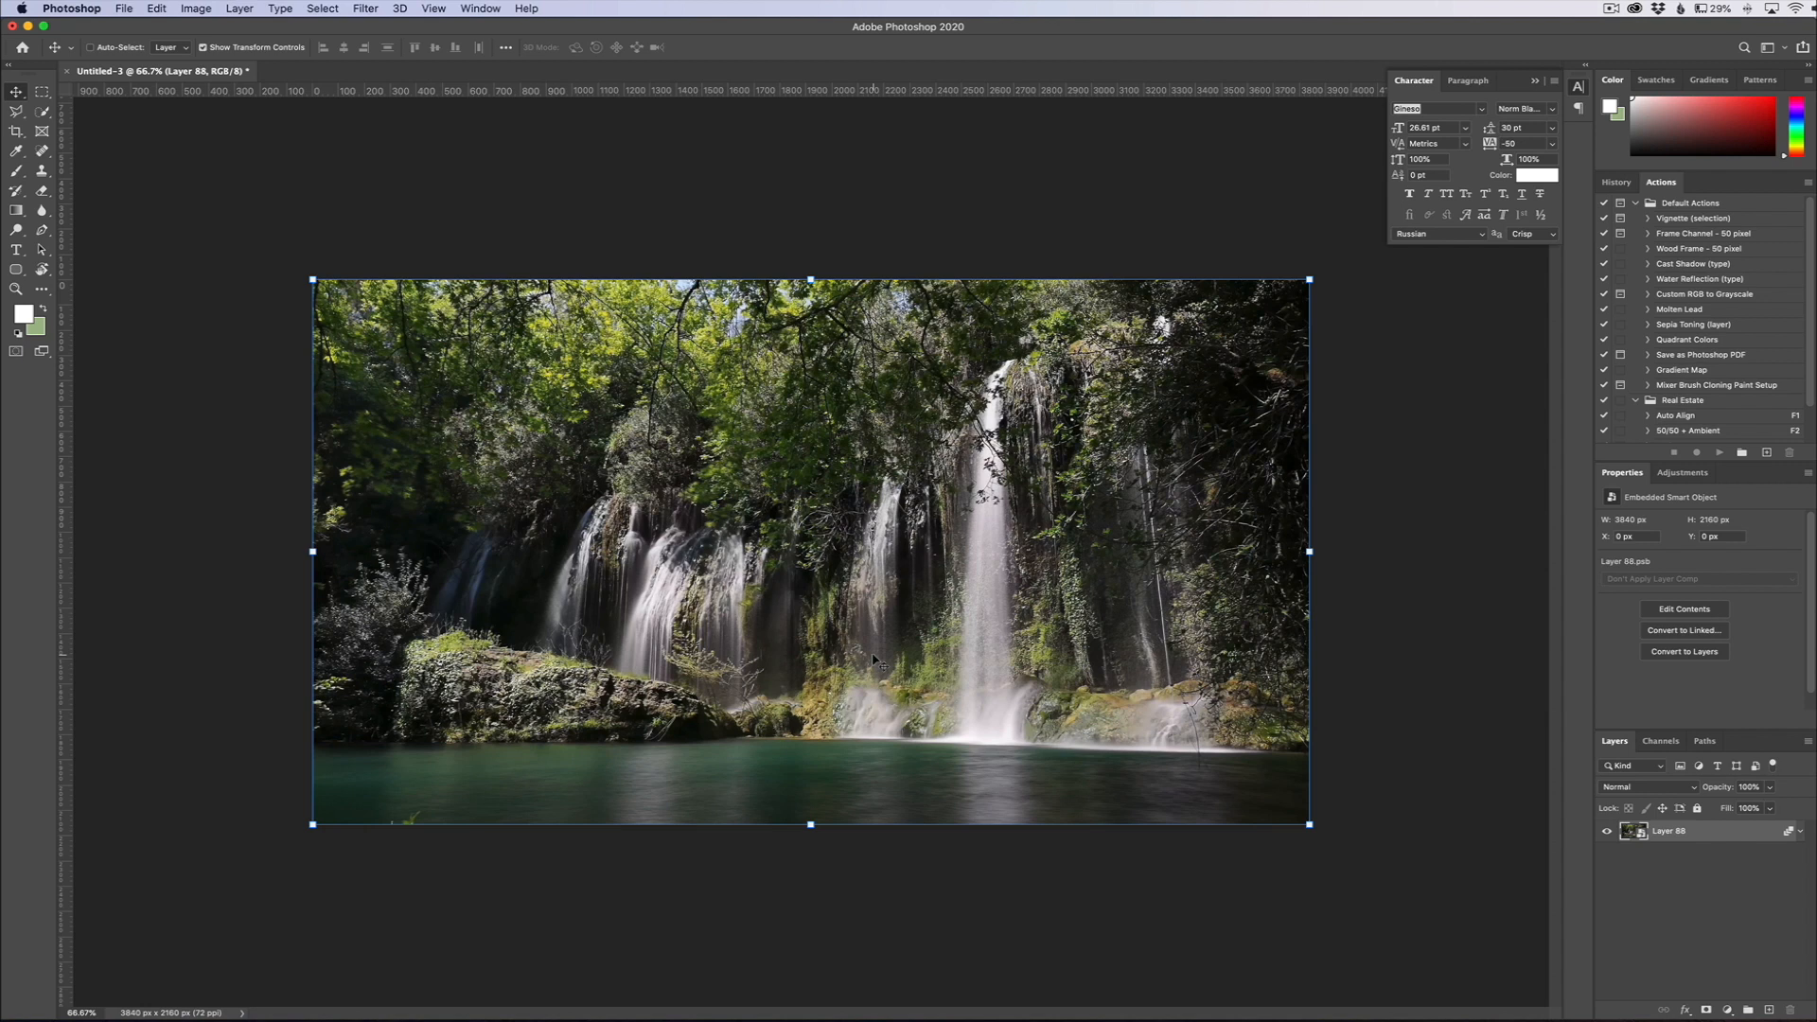
pyautogui.moveTo(1177, 180)
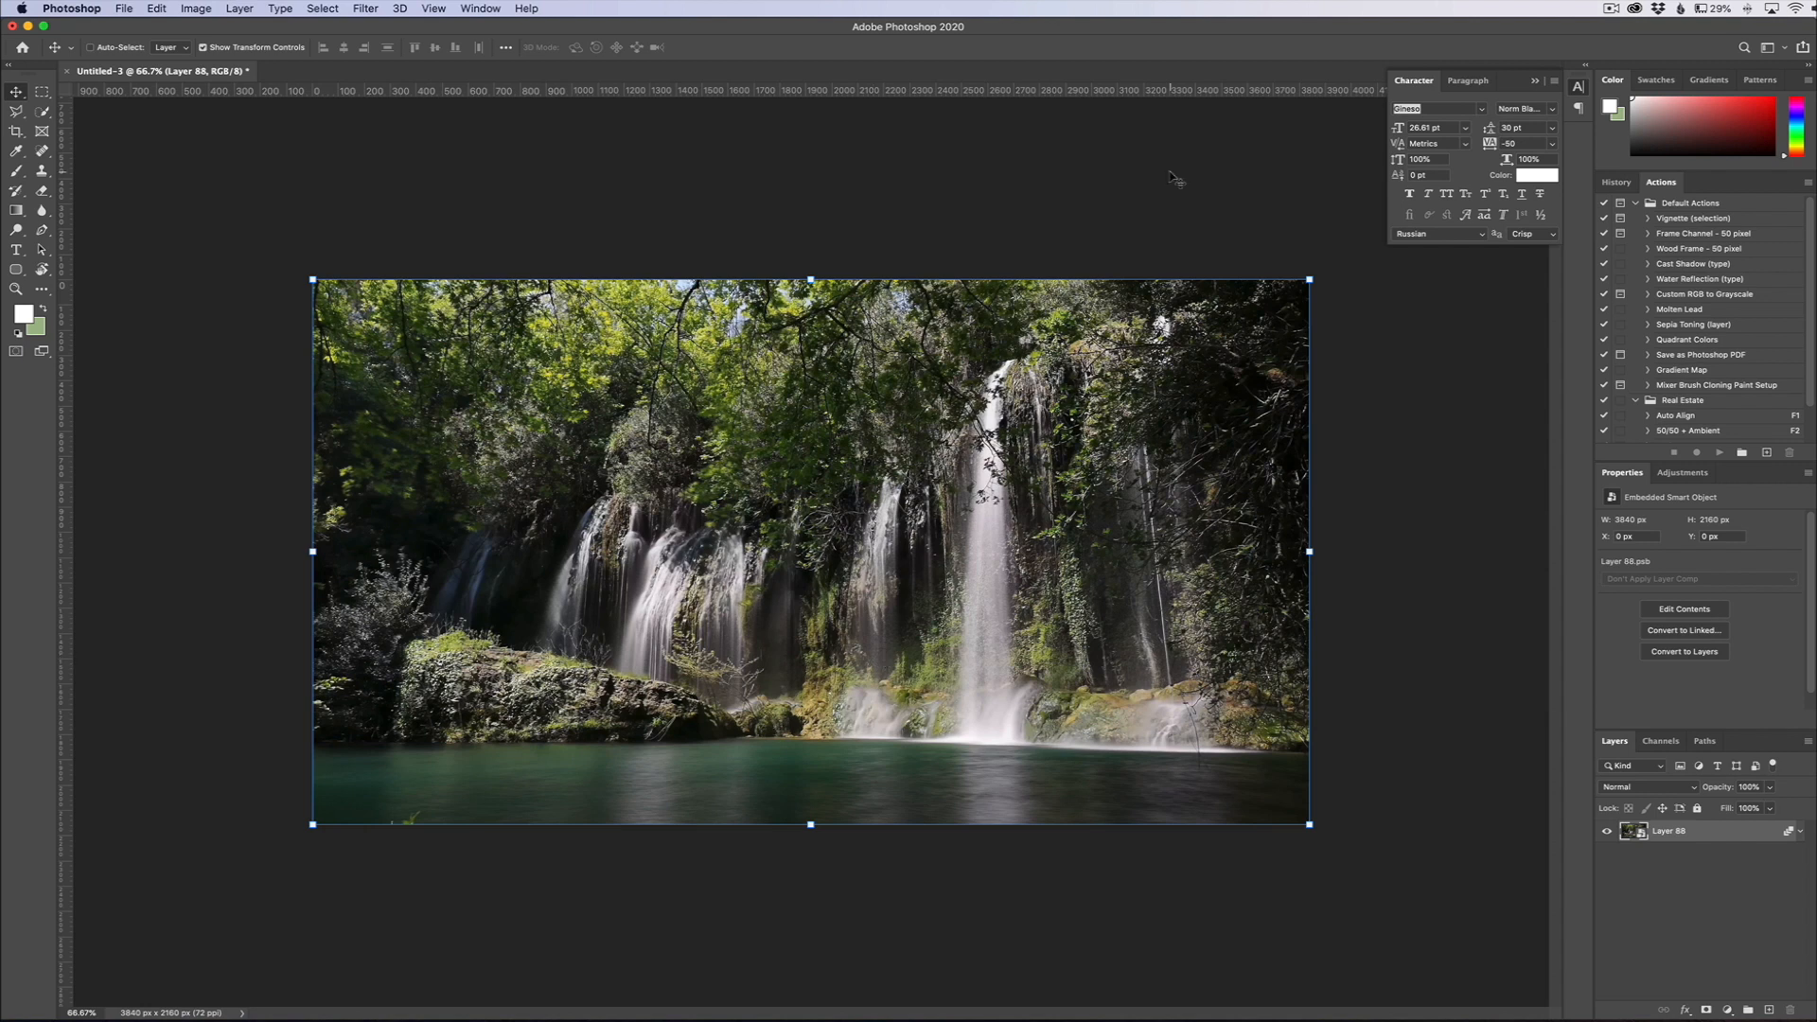